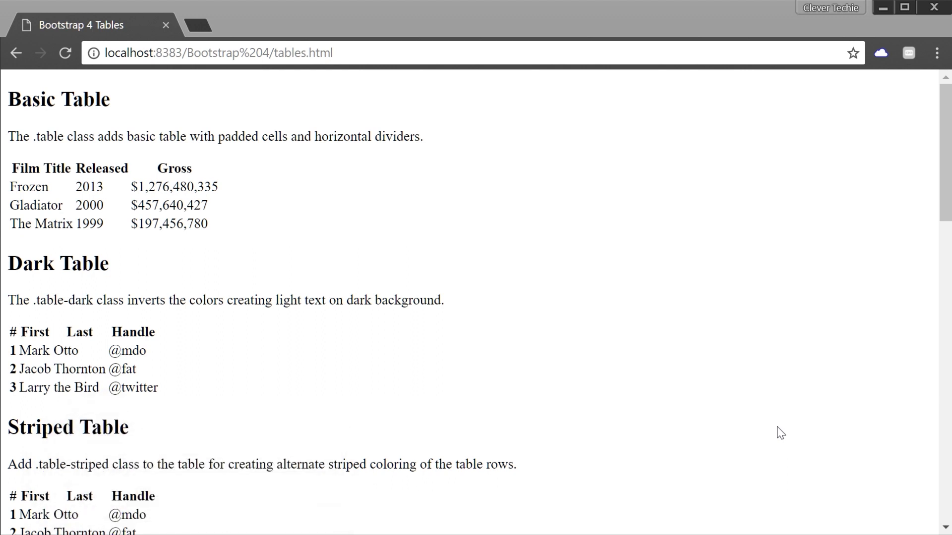
{"action": "mouse_move", "coordinate": [788, 418]}
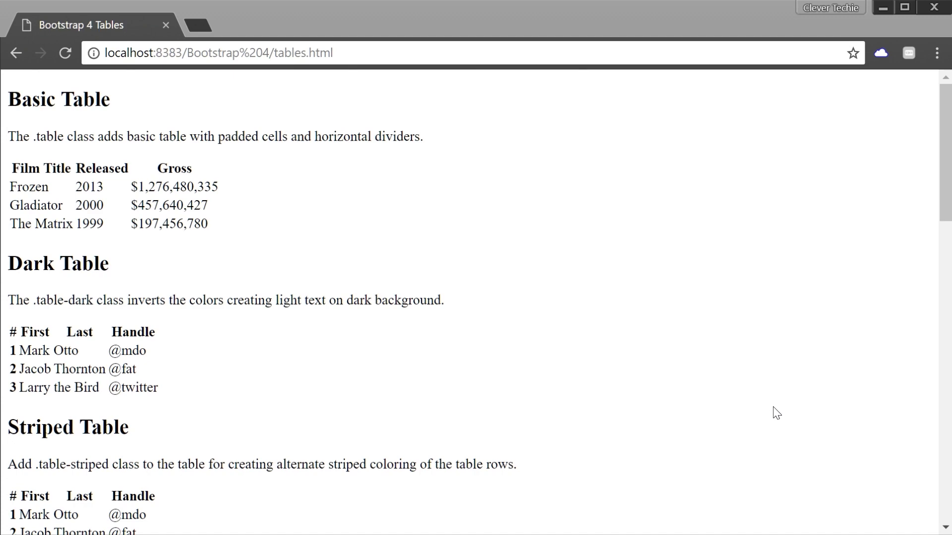
- Scroll through the page and select the Background Classes heading
{"action": "scroll", "scroll_direction": "down", "scroll_amount": 3}
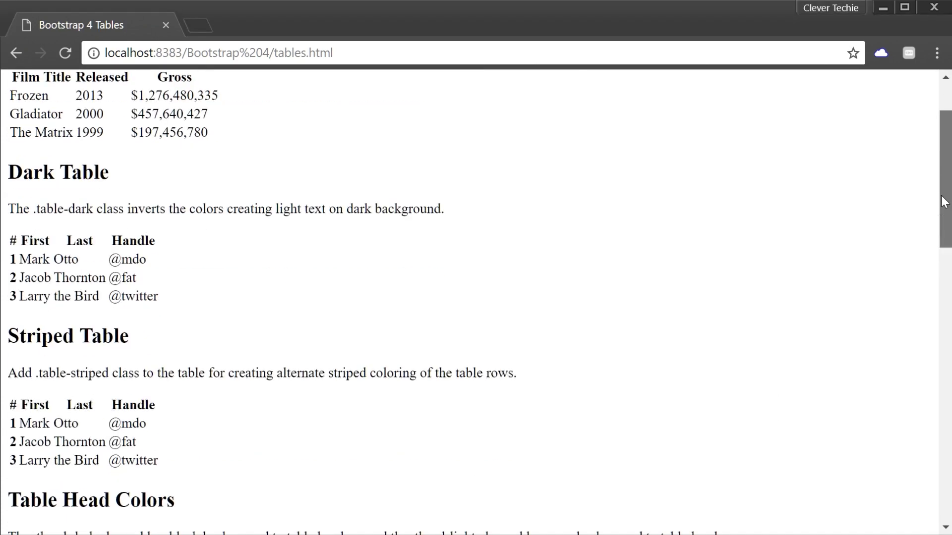
{"action": "scroll", "scroll_direction": "down", "scroll_amount": 3}
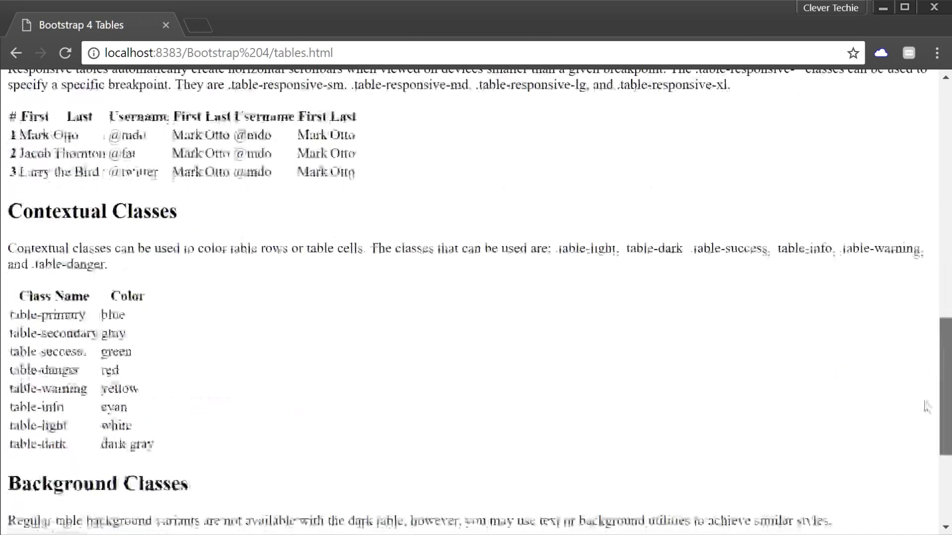
{"action": "scroll", "scroll_direction": "down", "scroll_amount": 3}
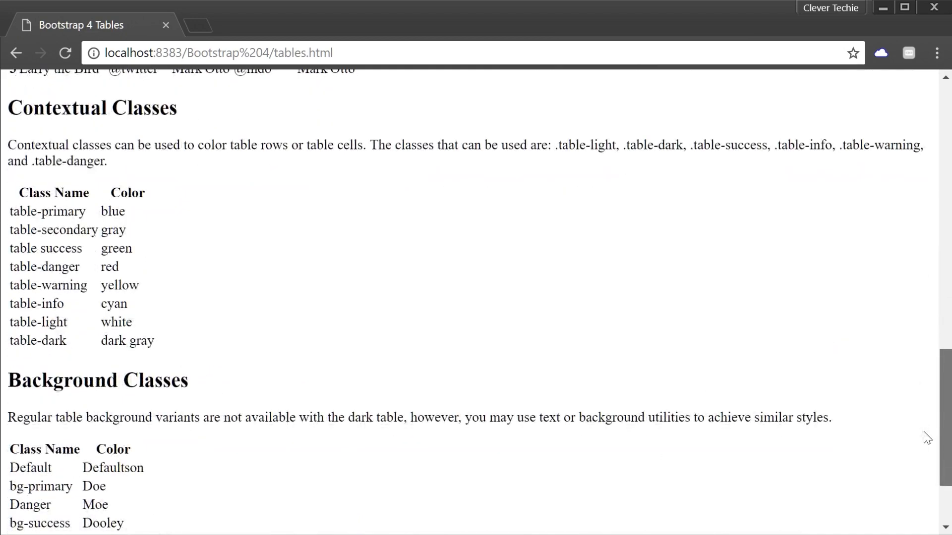
{"action": "double_click", "coordinate": [97, 380]}
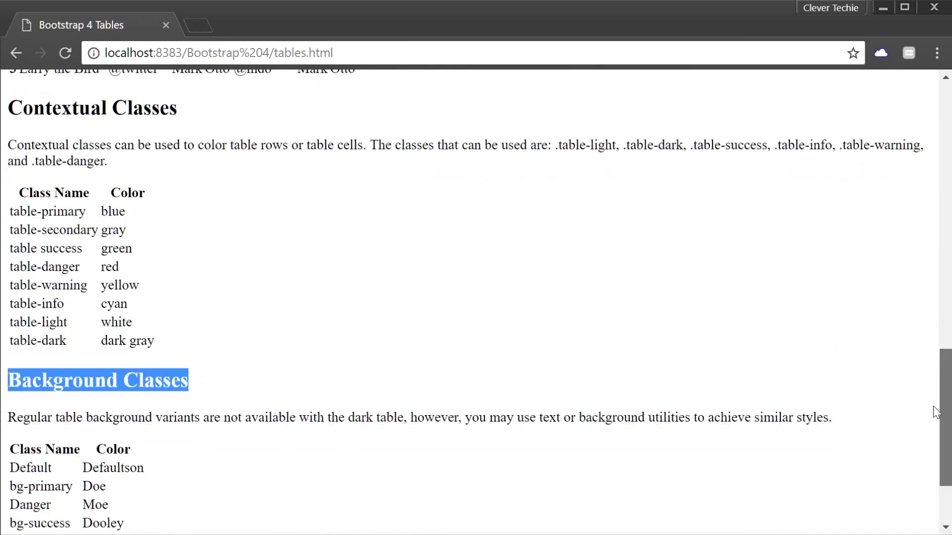
{"action": "scroll", "scroll_direction": "up", "scroll_amount": 3}
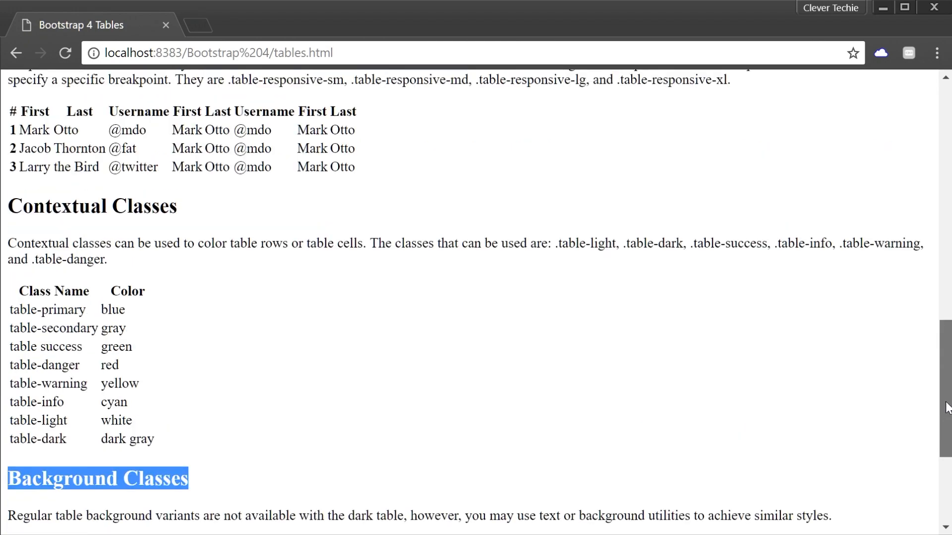
{"action": "scroll", "scroll_direction": "up", "scroll_amount": 3}
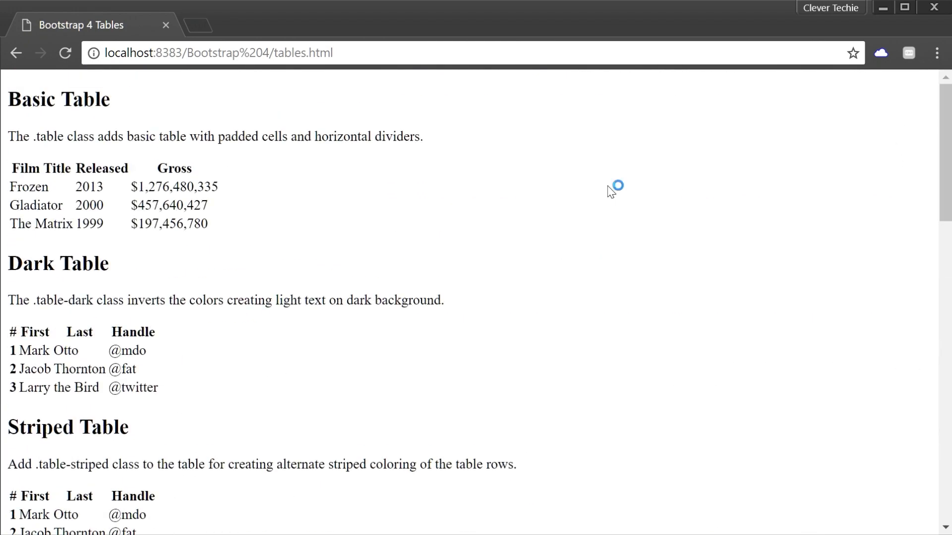
- Go to getbootstrap.com and open the v4.0.0-beta.3 Compiled CSS and JS download section
{"action": "type", "text": "gmail.com"}
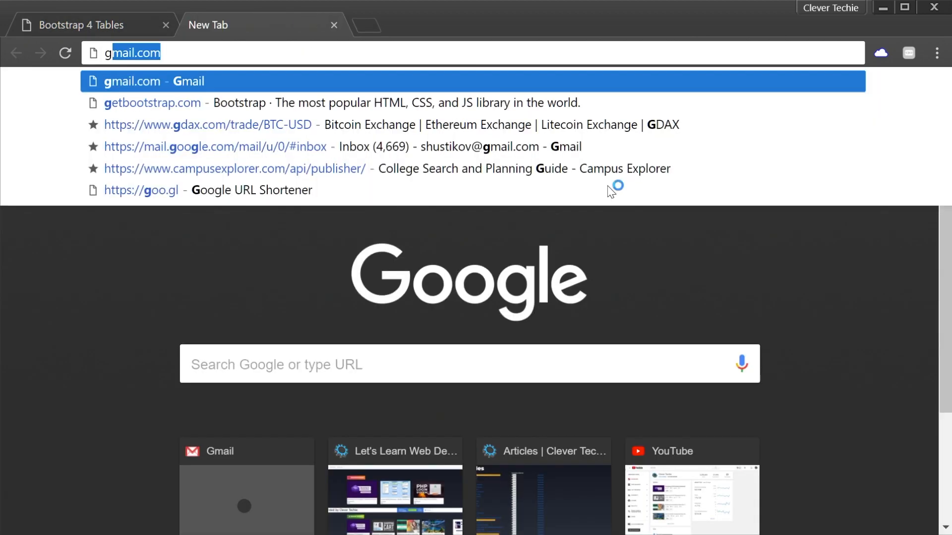
{"action": "type", "text": "getbootstrap.com"}
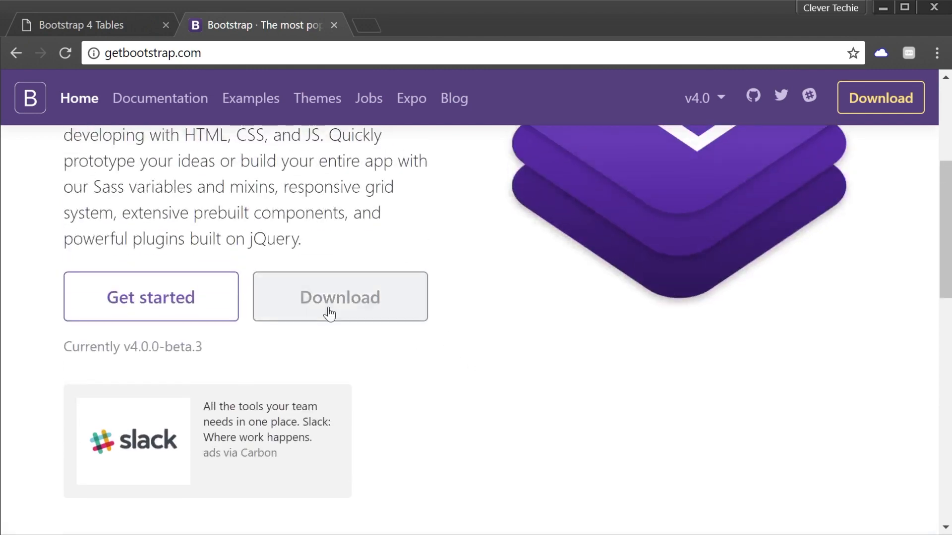
{"action": "left_click", "coordinate": [339, 297]}
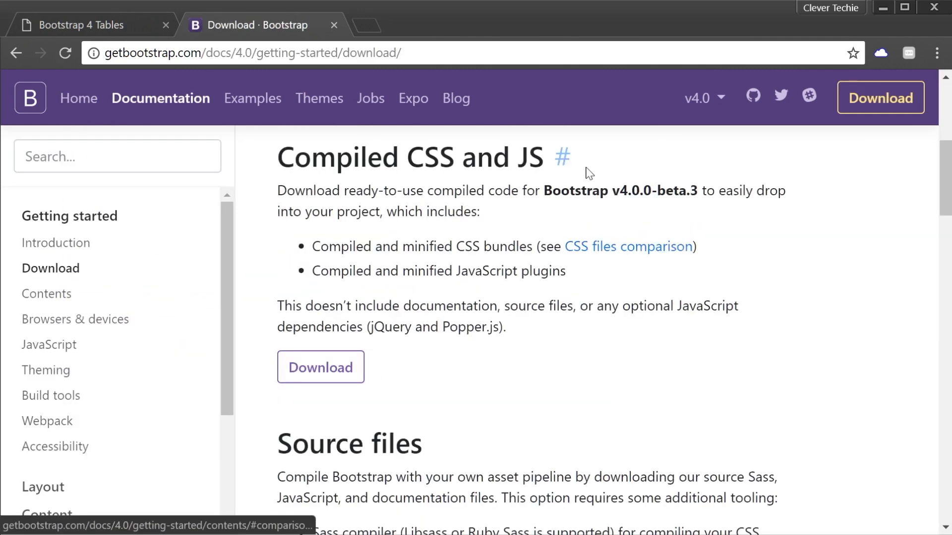
{"action": "double_click", "coordinate": [620, 190]}
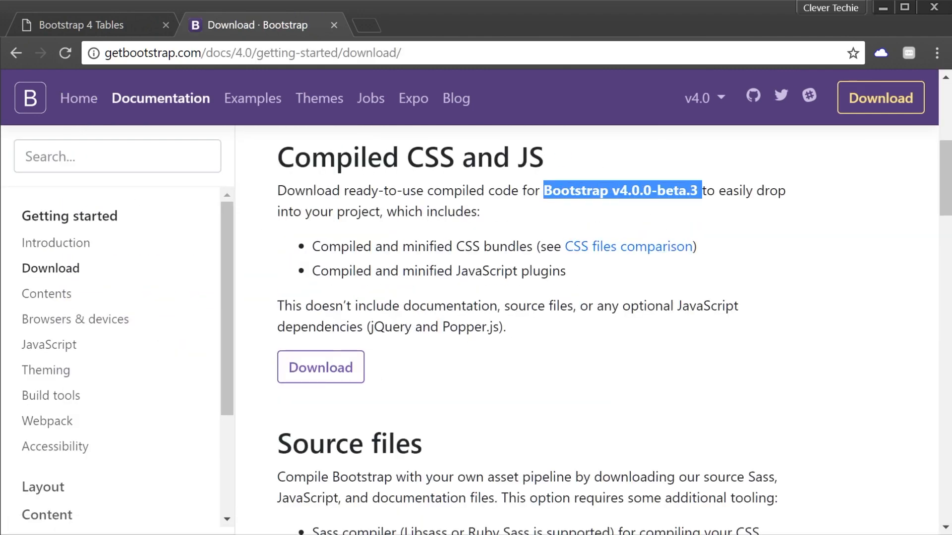
{"action": "left_click", "coordinate": [583, 210]}
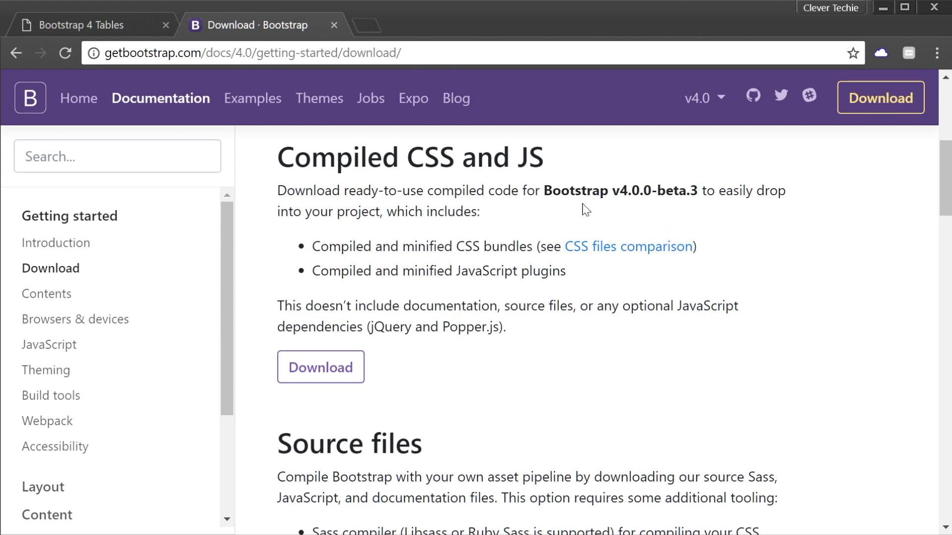
{"action": "mouse_move", "coordinate": [687, 183]}
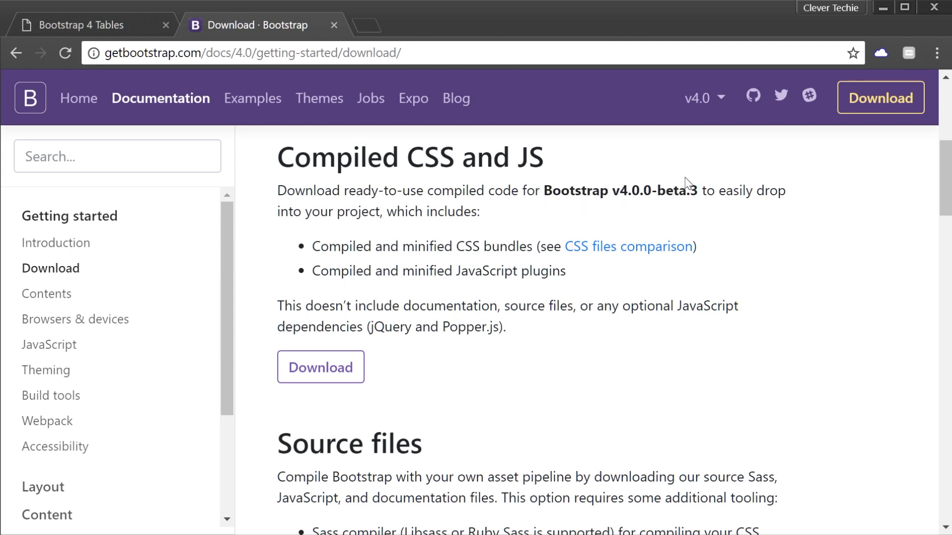
{"action": "scroll", "scroll_direction": "down", "scroll_amount": 3}
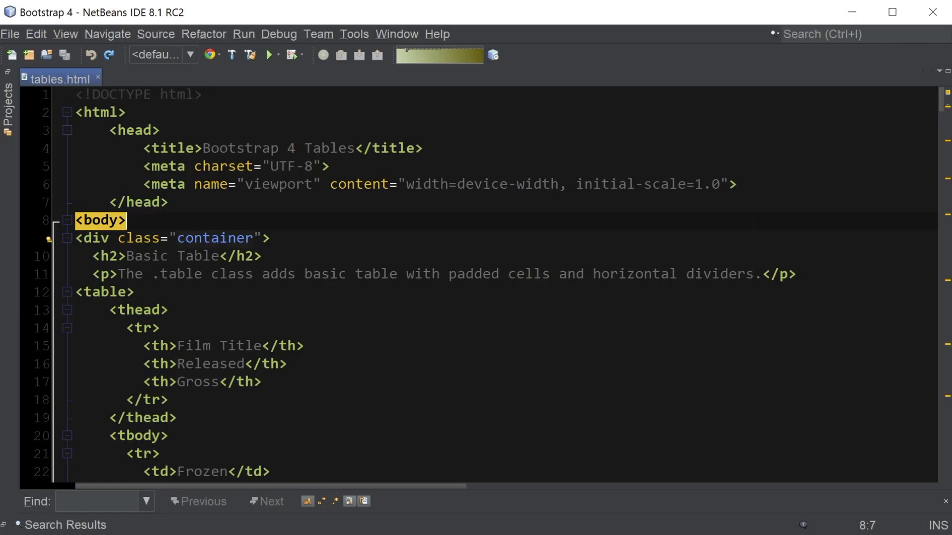
- Add the Bootstrap 4.0.0-beta.3 CSS and JS tags after the viewport meta, then start class="" on the table
{"action": "left_click", "coordinate": [731, 184]}
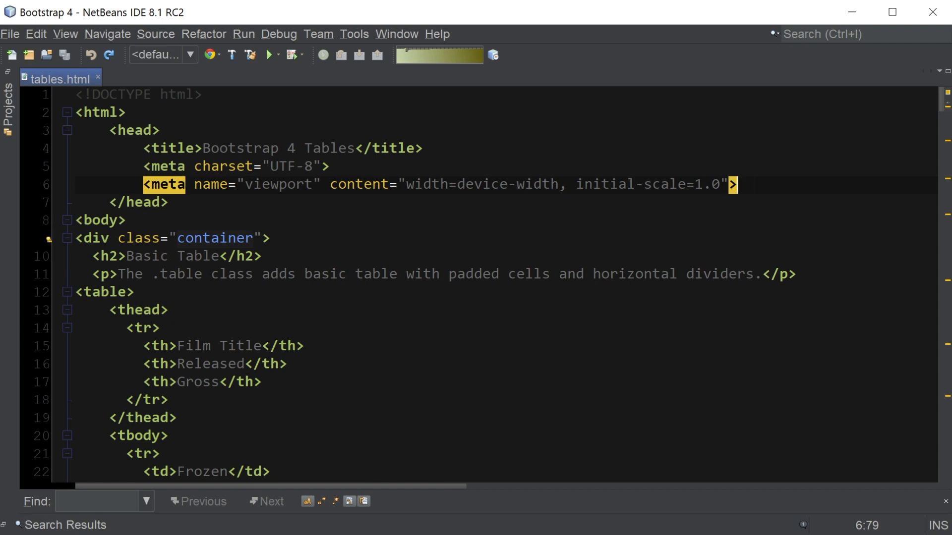
{"action": "key", "text": "enter"}
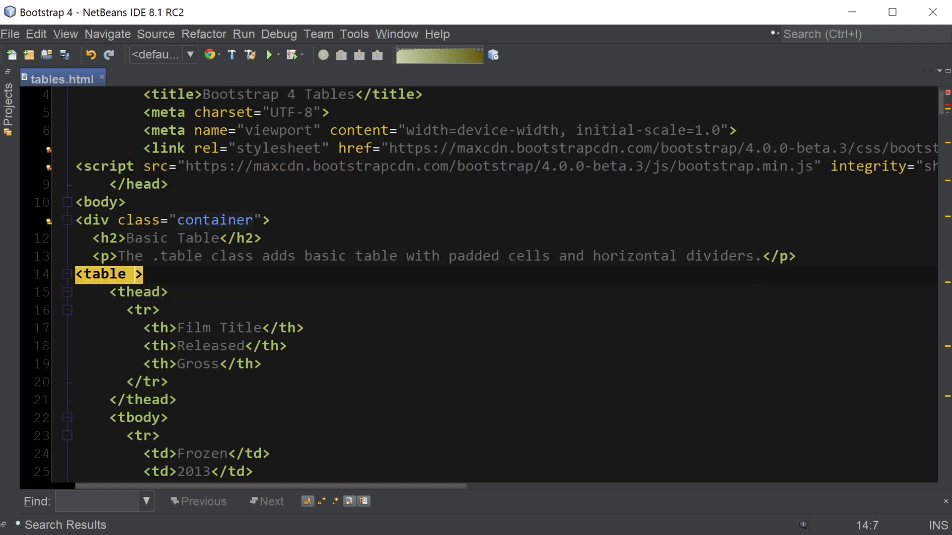
{"action": "type", "text": "class=\"\""}
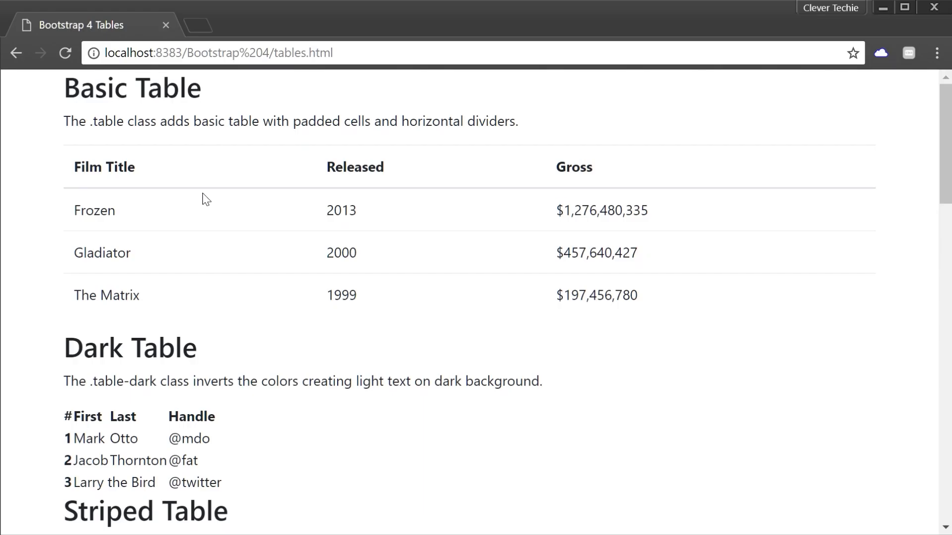
{"action": "mouse_move", "coordinate": [216, 217]}
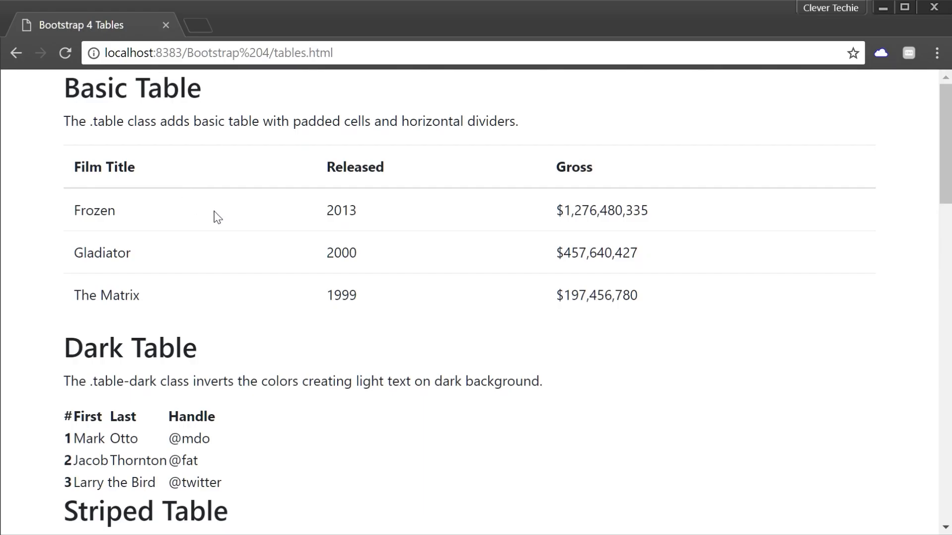
{"action": "mouse_move", "coordinate": [222, 217]}
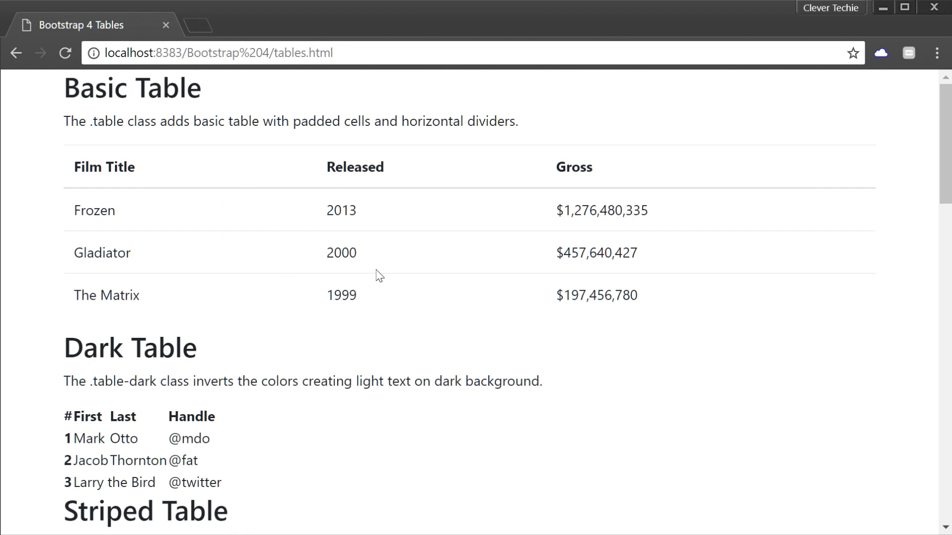
- Scroll the reloaded page to view the Bootstrap-styled Basic Table
{"action": "scroll", "scroll_direction": "down", "scroll_amount": 3}
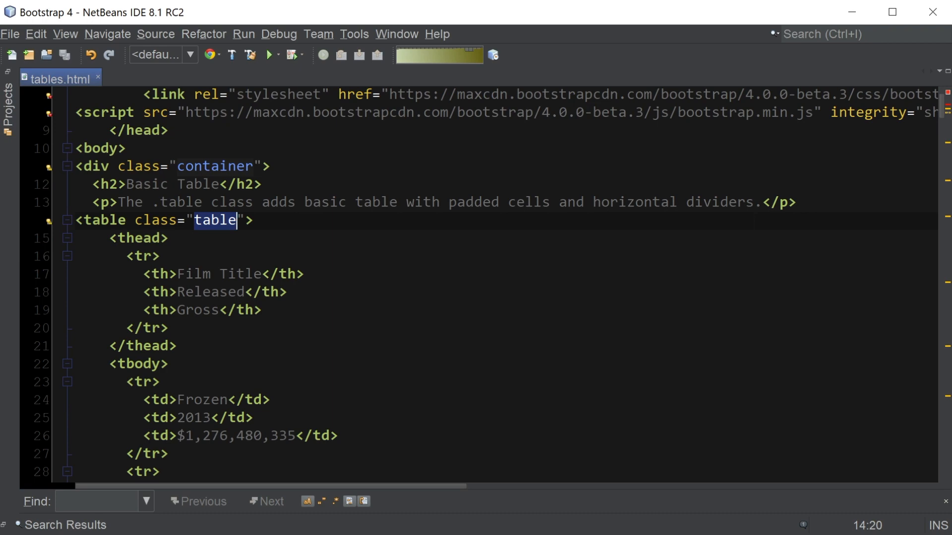
- Set the Dark Table's class attribute to "table table-dark"
{"action": "scroll", "scroll_direction": "down", "scroll_amount": 3}
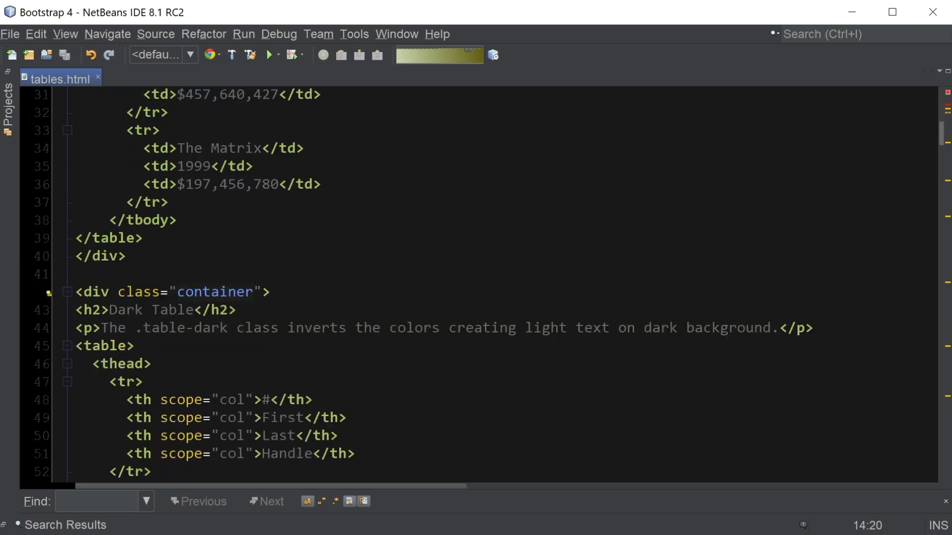
{"action": "scroll", "scroll_direction": "down", "scroll_amount": 3}
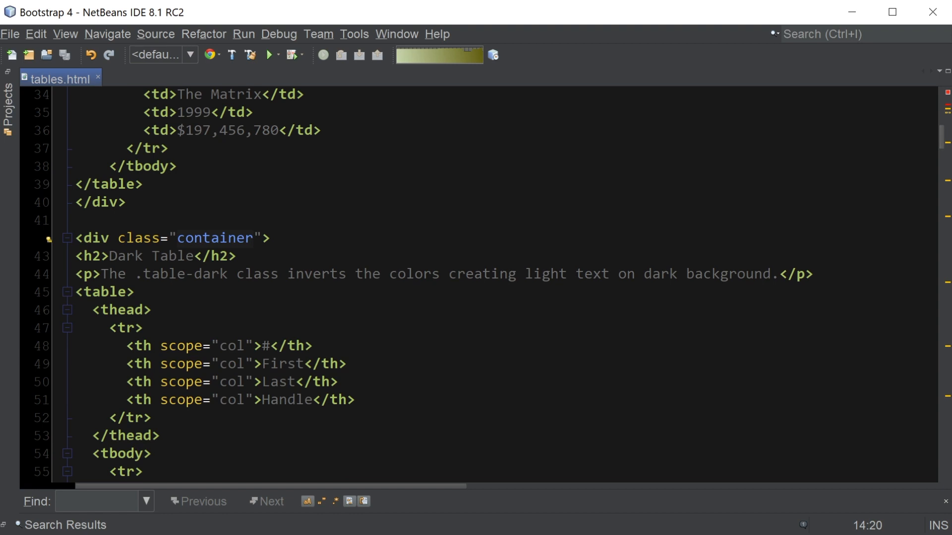
{"action": "type", "text": "class=\"\""}
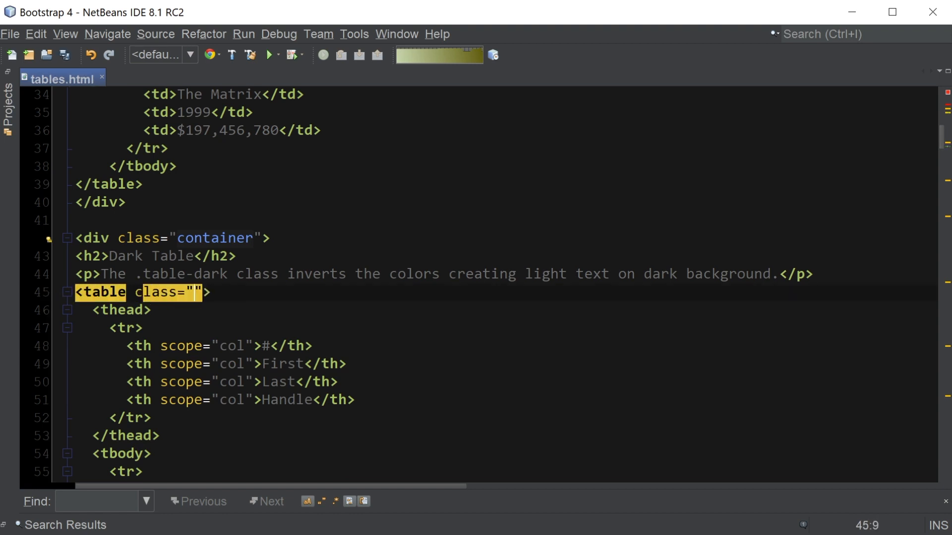
{"action": "type", "text": "table"}
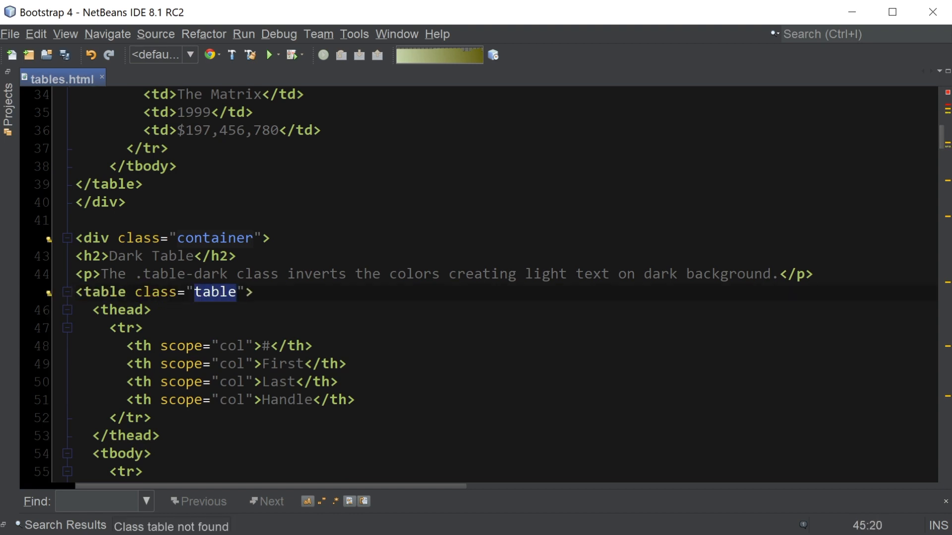
{"action": "type", "text": "table"}
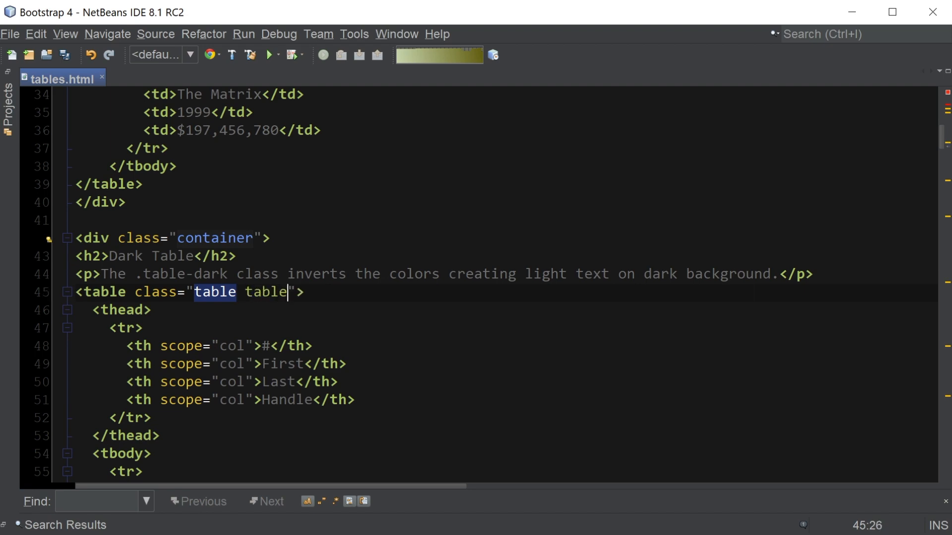
{"action": "type", "text": "-dark"}
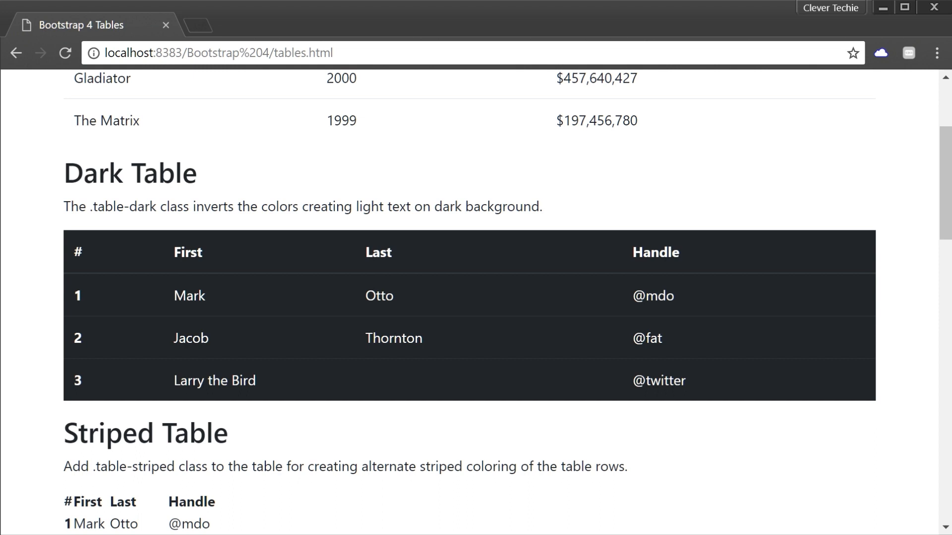
{"action": "mouse_move", "coordinate": [660, 408]}
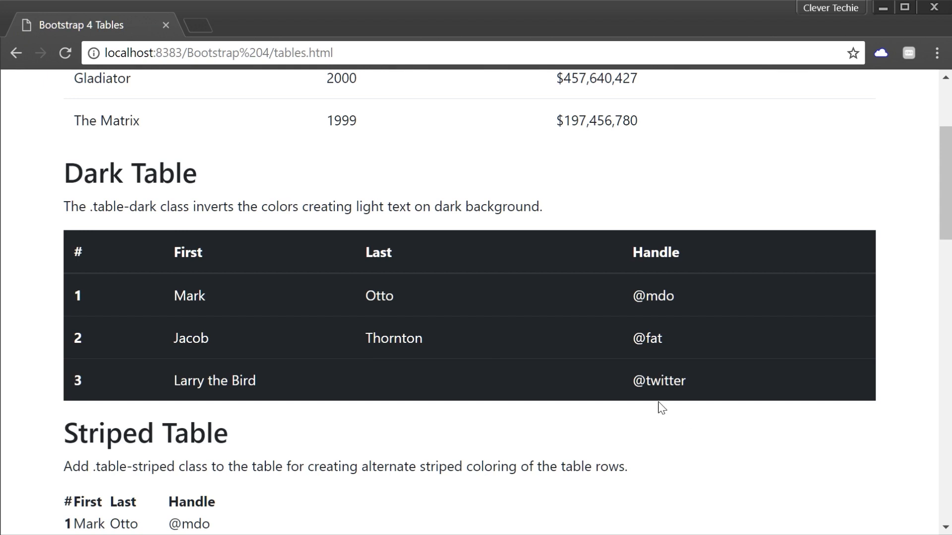
{"action": "mouse_move", "coordinate": [659, 399]}
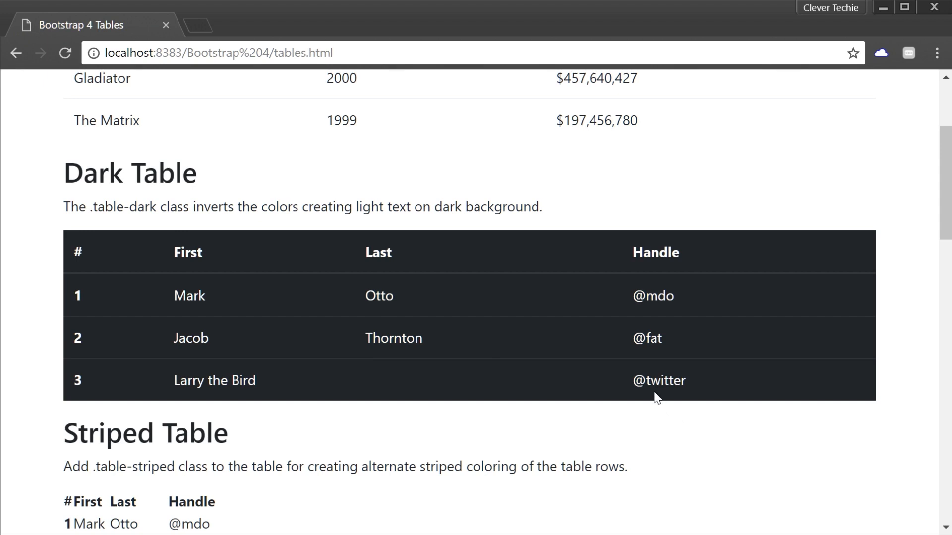
{"action": "mouse_move", "coordinate": [617, 401]}
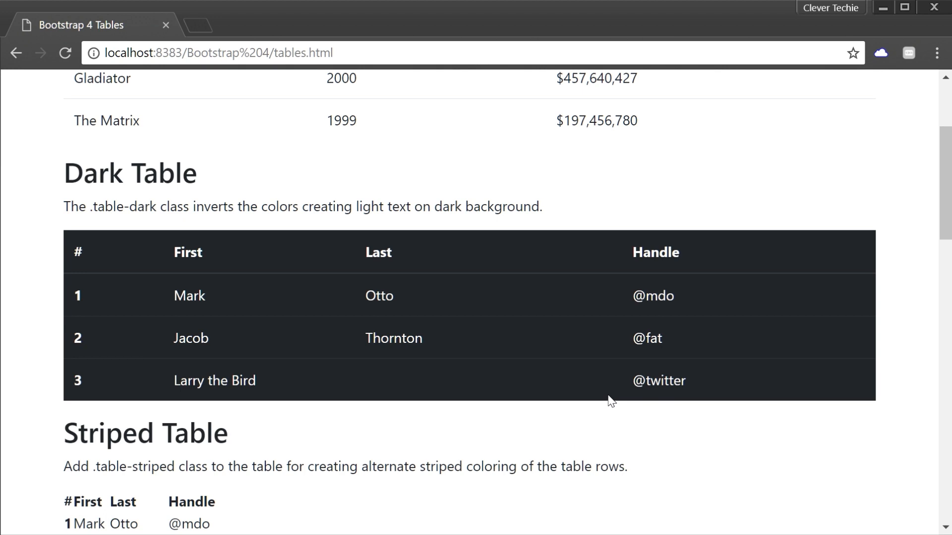
- Scroll down the refreshed page to the light-on-dark Dark Table
{"action": "scroll", "scroll_direction": "down", "scroll_amount": 3}
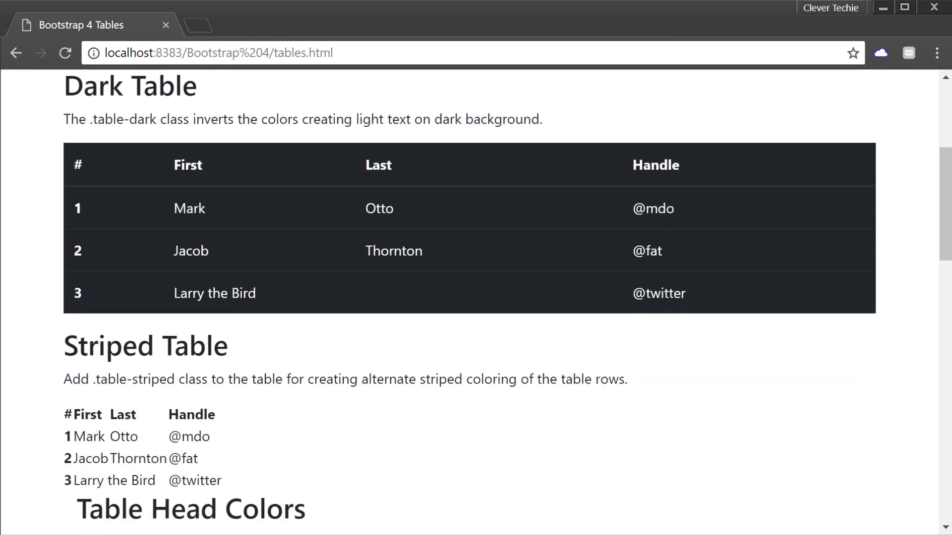
{"action": "scroll", "scroll_direction": "down", "scroll_amount": 3}
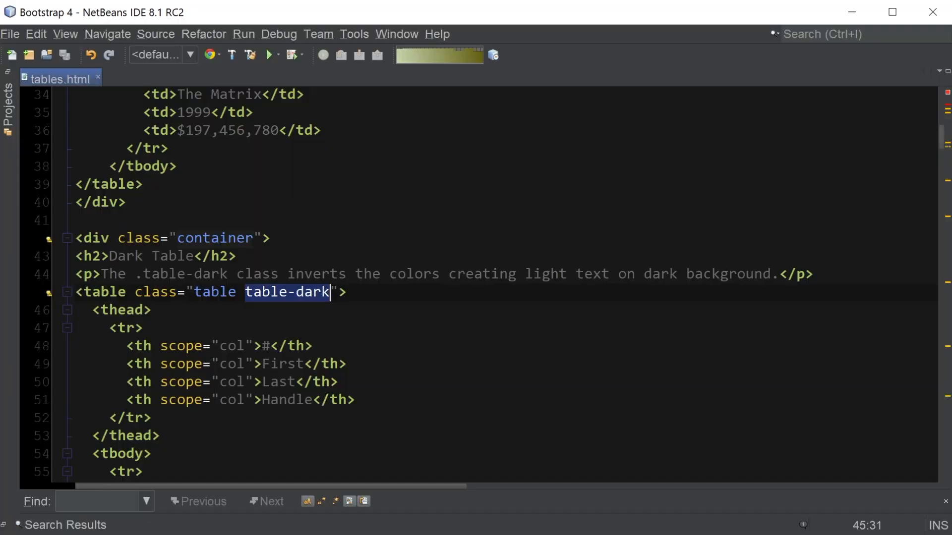
- Set the Striped Table's class at line 80 to "table table-striped"
{"action": "scroll", "scroll_direction": "down", "scroll_amount": 3}
{"action": "type", "text": "<table c>"}
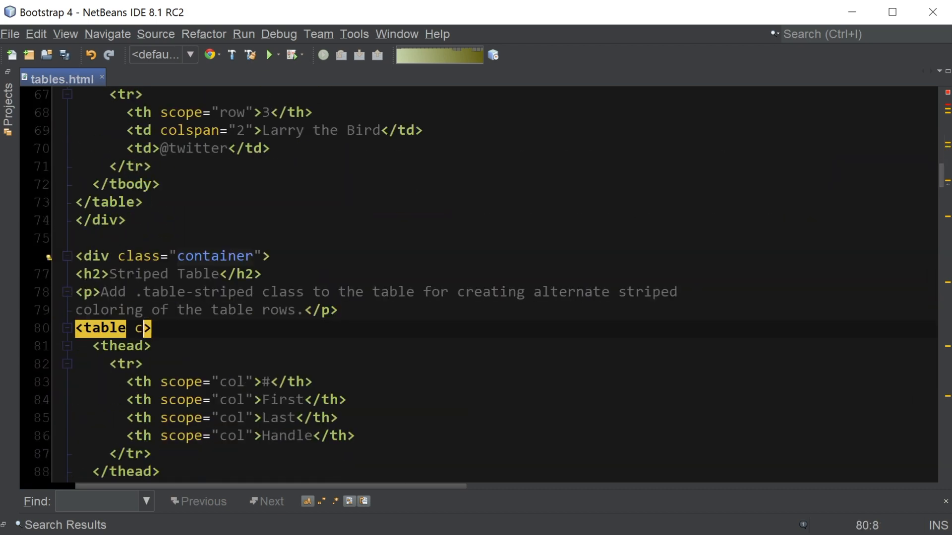
{"action": "type", "text": "lass=\"table \""}
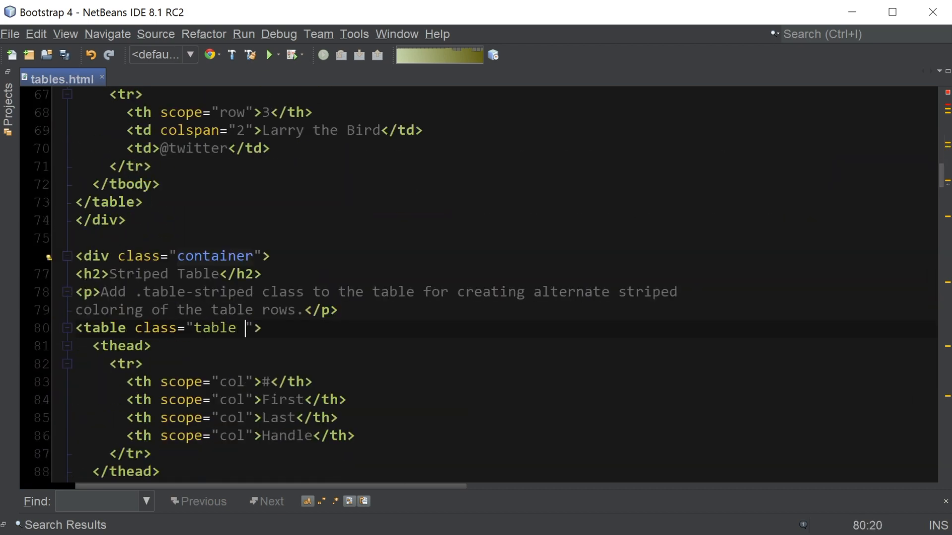
{"action": "type", "text": "table-d"}
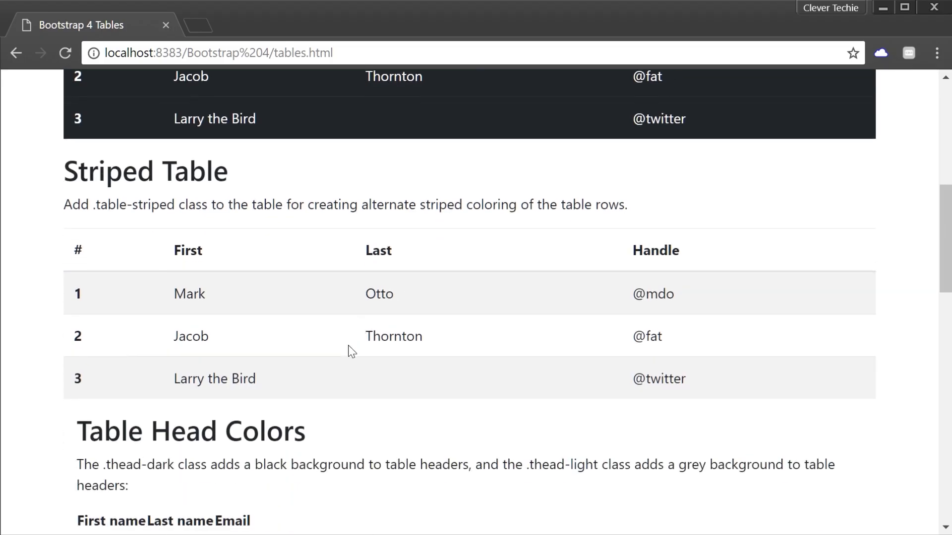
- Select across the striped table rows, then scroll back up to the Basic Table
{"action": "left_click_drag", "start_coordinate": [189, 250], "coordinate": [649, 379]}
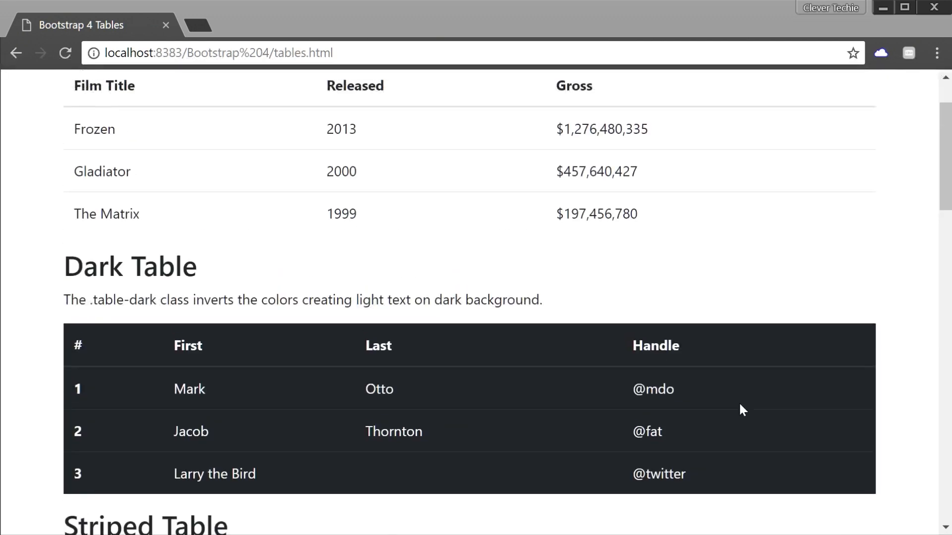
{"action": "scroll", "scroll_direction": "up", "scroll_amount": 3}
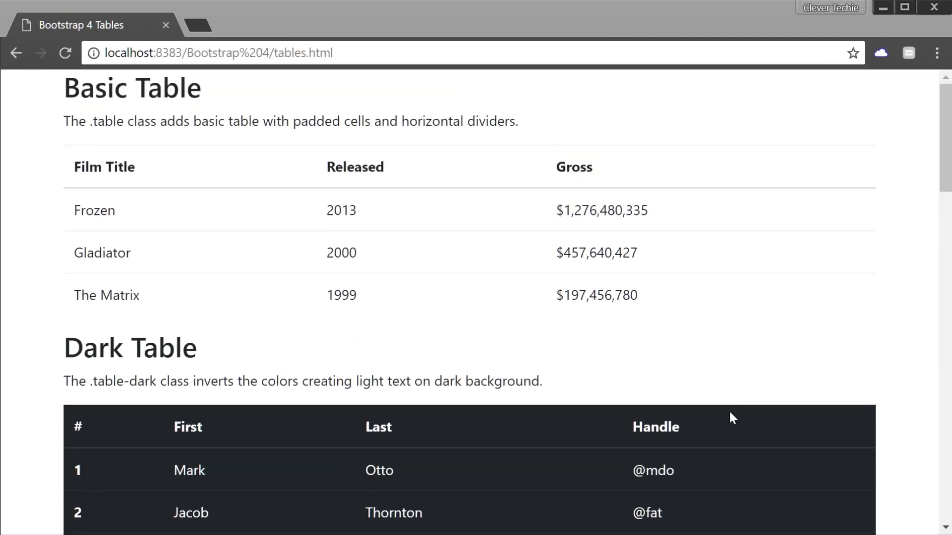
{"action": "mouse_move", "coordinate": [713, 419]}
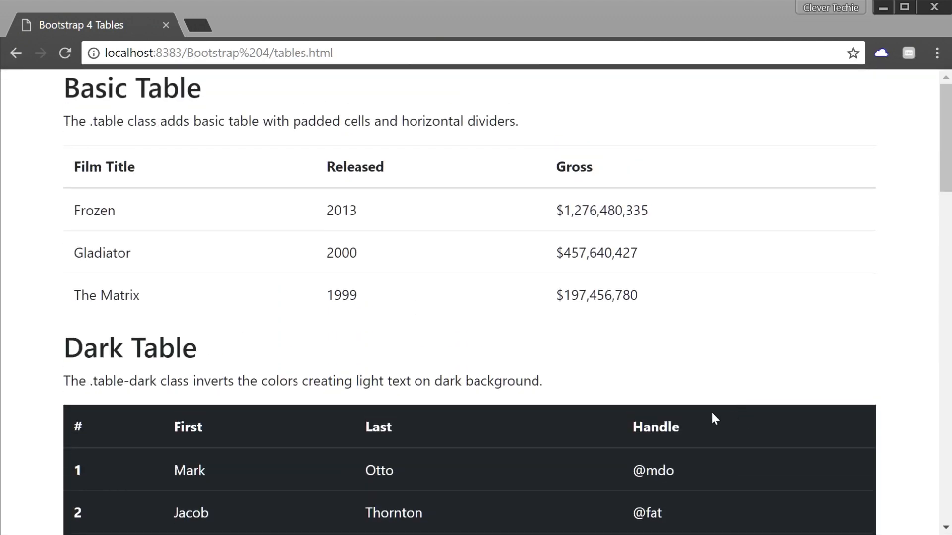
{"action": "mouse_move", "coordinate": [700, 344]}
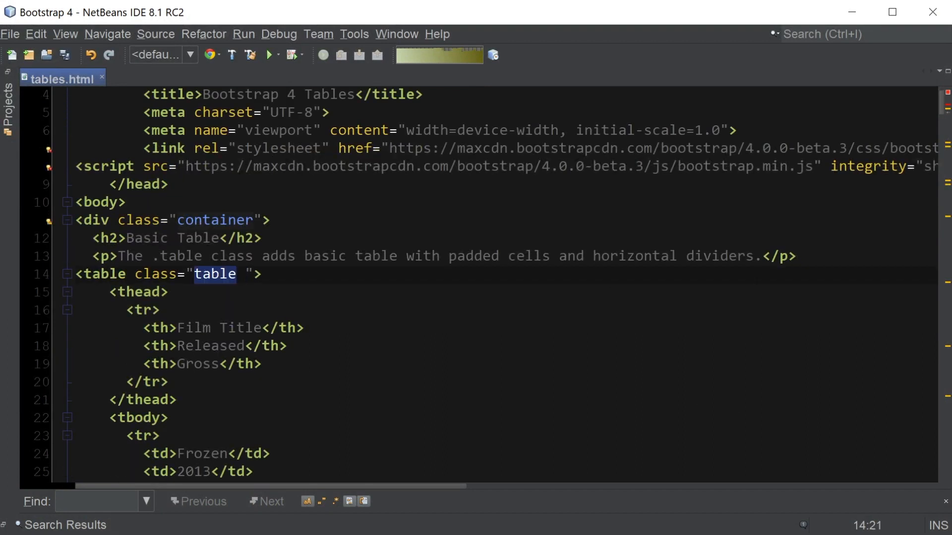
- Append table-bordered to the Basic Table (line 14) and Dark Table (line 45) classes
{"action": "type", "text": "table-dark table\">"}
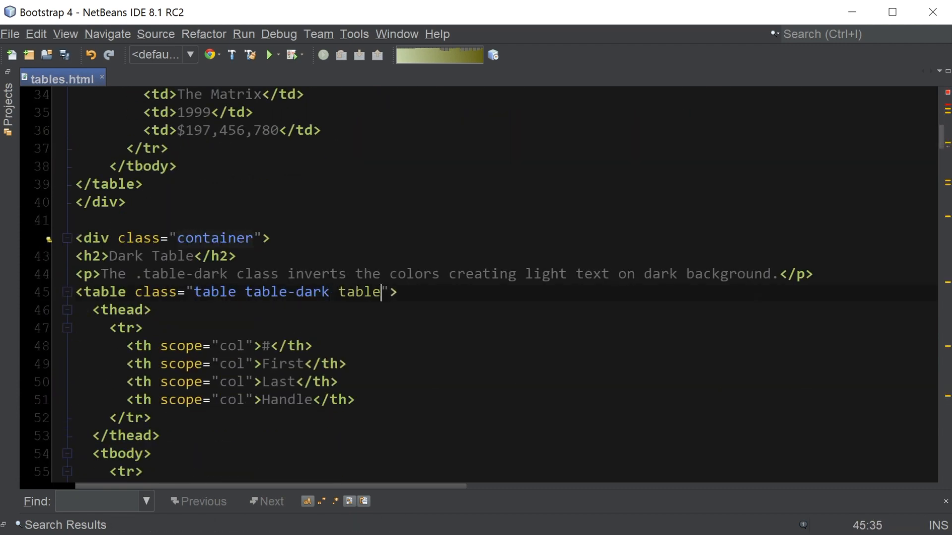
{"action": "type", "text": "-borde"}
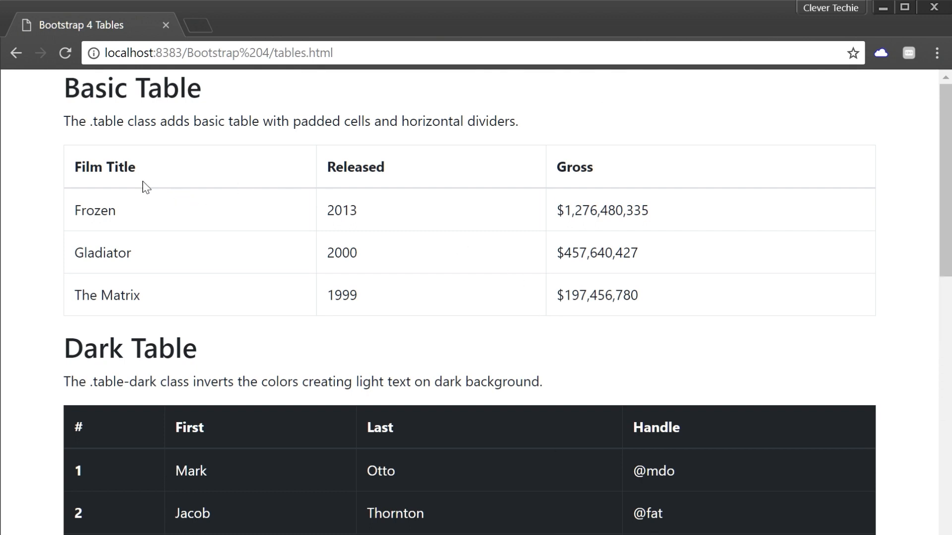
{"action": "mouse_move", "coordinate": [341, 226]}
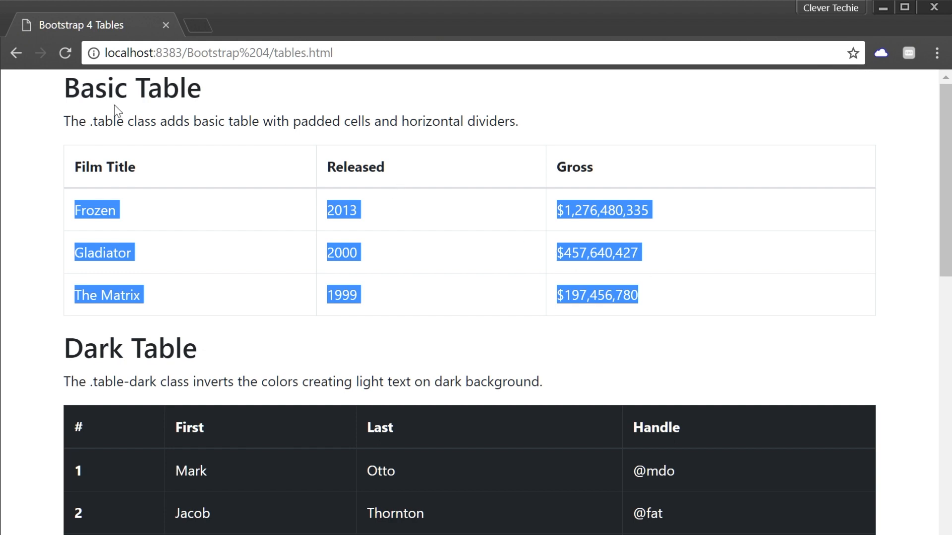
- Deselect the Basic Table text and scroll down to the Striped Table
{"action": "left_click", "coordinate": [659, 340]}
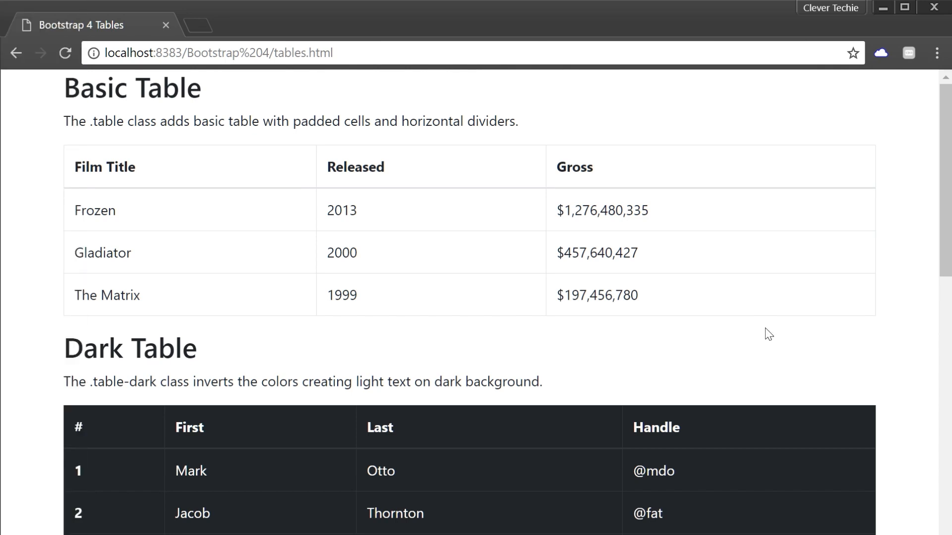
{"action": "mouse_move", "coordinate": [765, 408]}
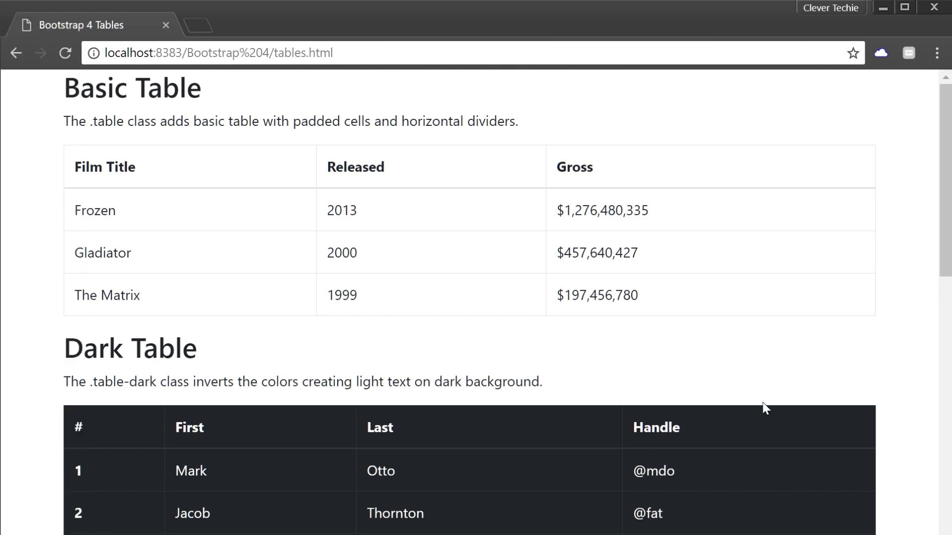
{"action": "mouse_move", "coordinate": [743, 402]}
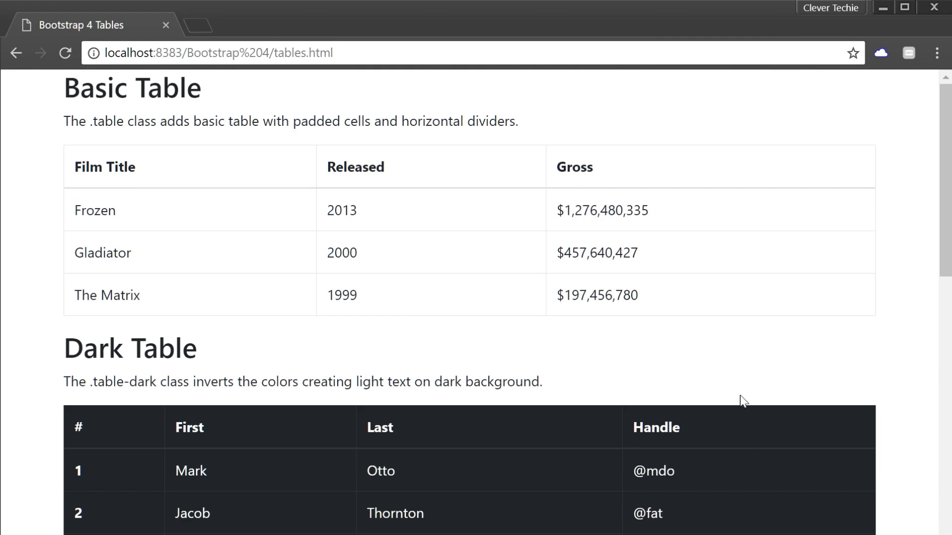
{"action": "scroll", "scroll_direction": "down", "scroll_amount": 3}
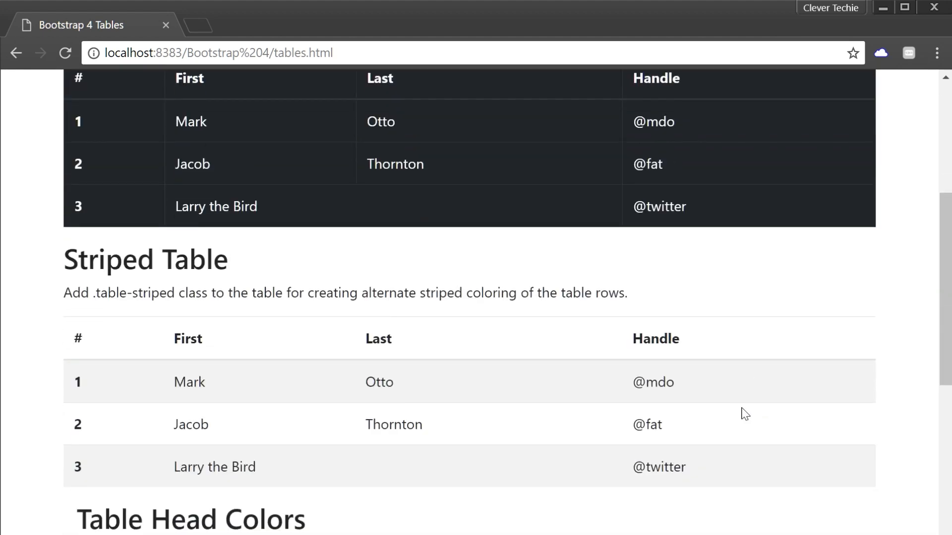
{"action": "mouse_move", "coordinate": [733, 413]}
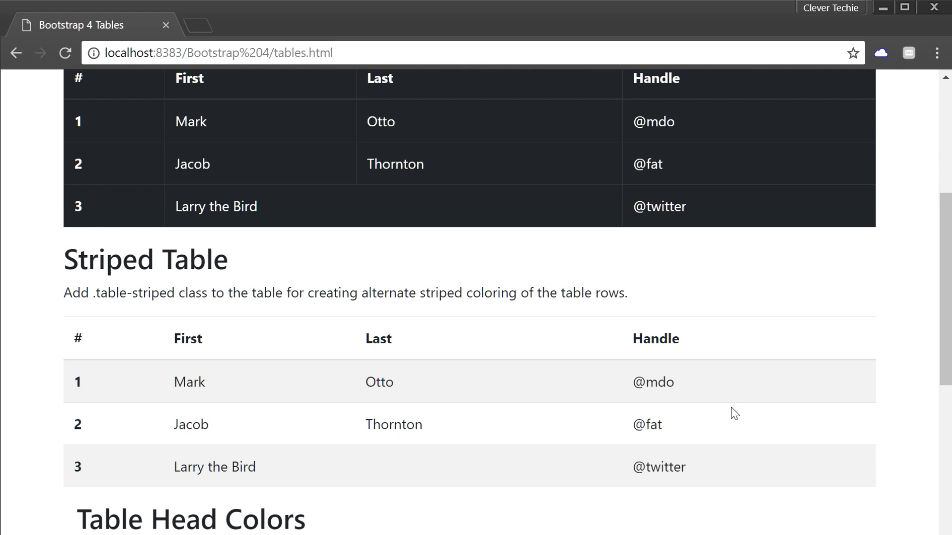
{"action": "mouse_move", "coordinate": [736, 438]}
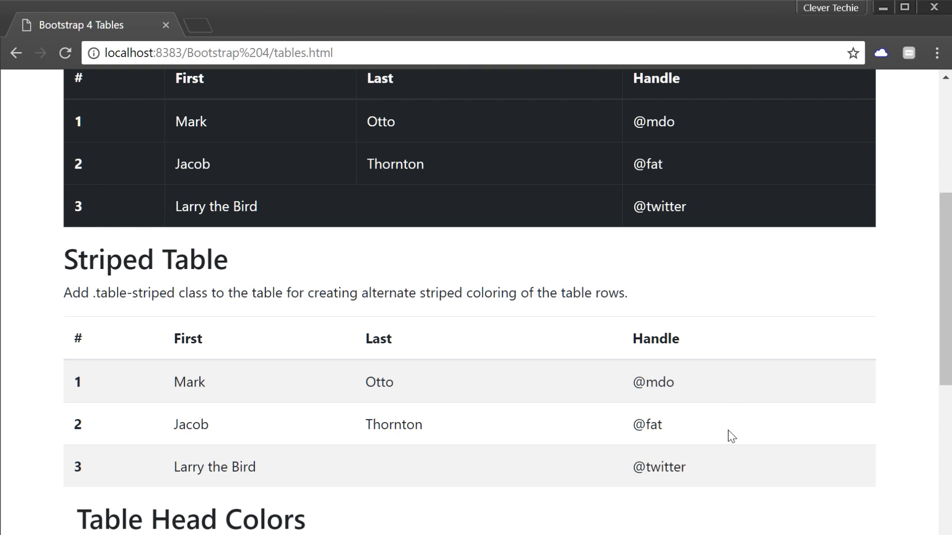
{"action": "mouse_move", "coordinate": [707, 391]}
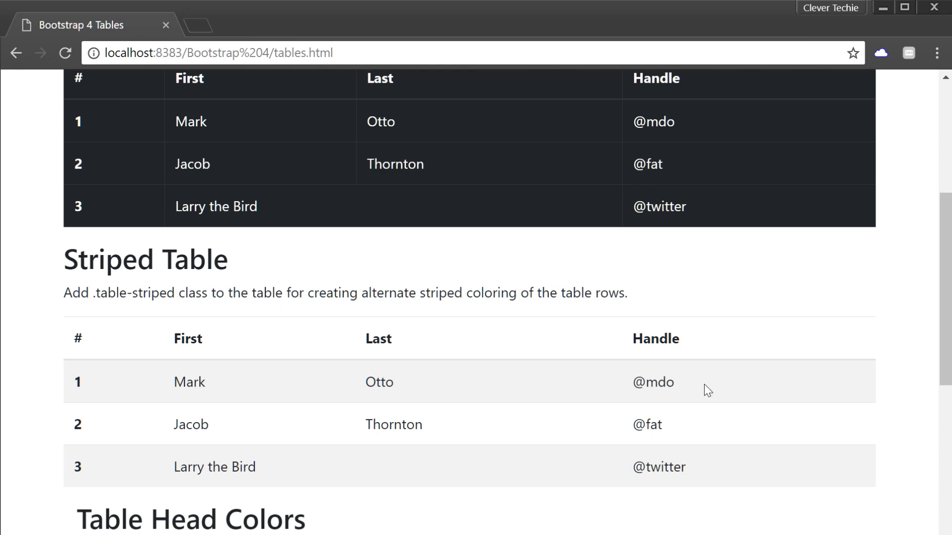
{"action": "mouse_move", "coordinate": [710, 400]}
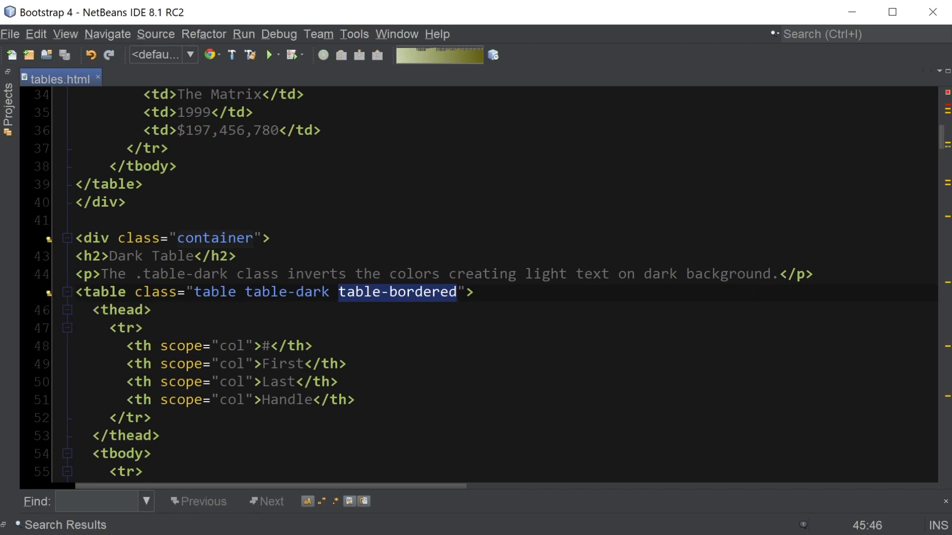
- Give both Table Head Colors tables class "table", with thead-light and thead-dark headers
{"action": "scroll", "scroll_direction": "down", "scroll_amount": 3}
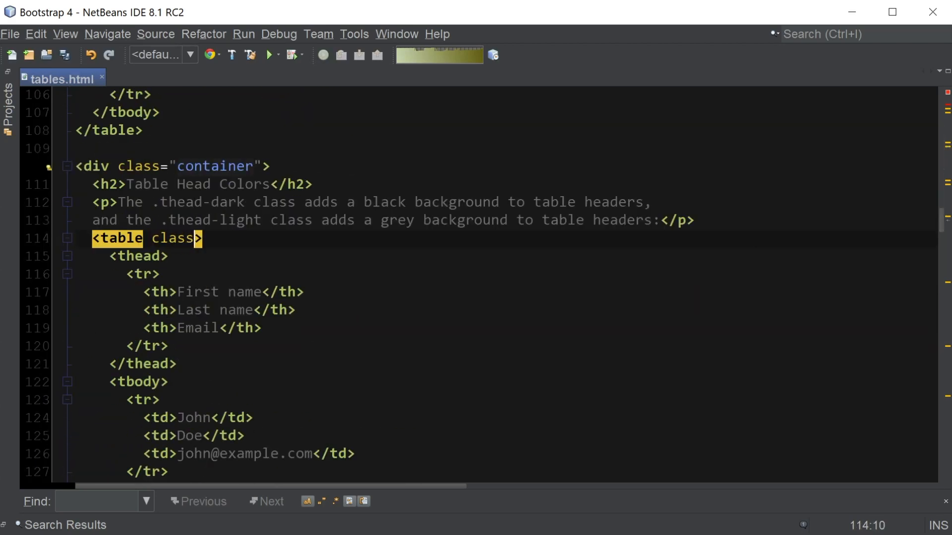
{"action": "type", "text": "=\"table\""}
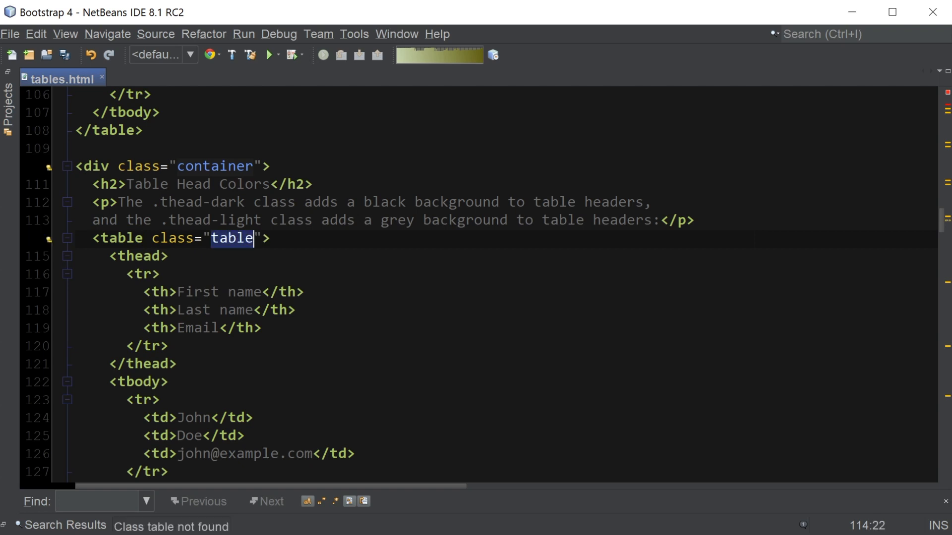
{"action": "type", "text": "class"}
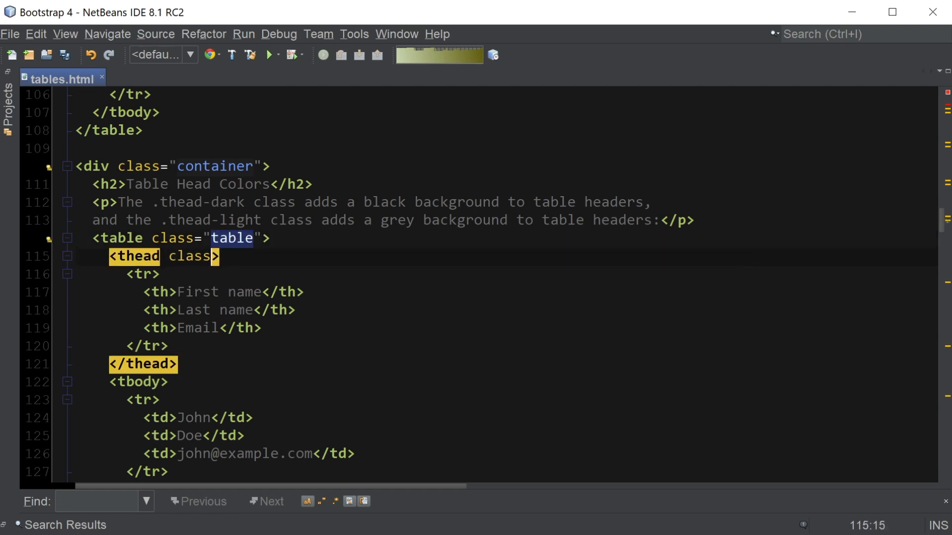
{"action": "type", "text": "=\"thead-light\""}
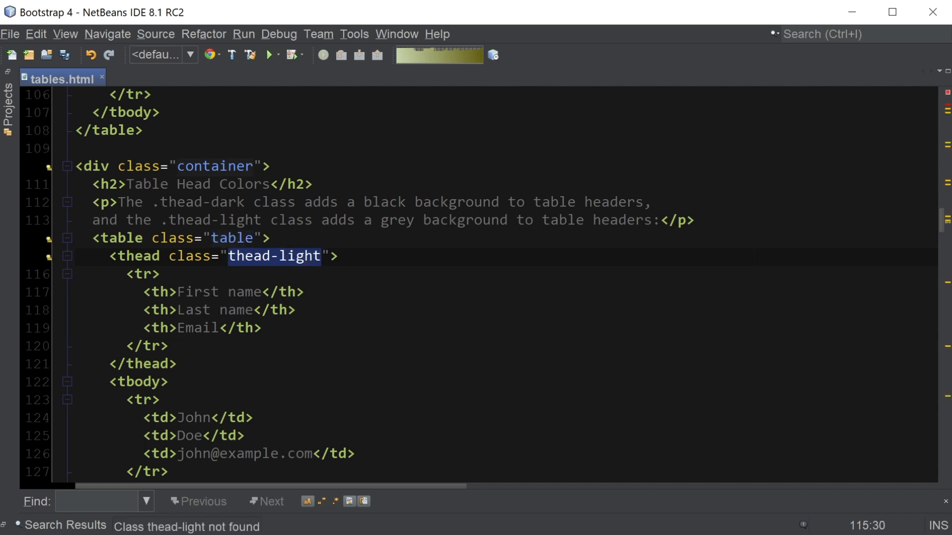
{"action": "scroll", "scroll_direction": "down", "scroll_amount": 3}
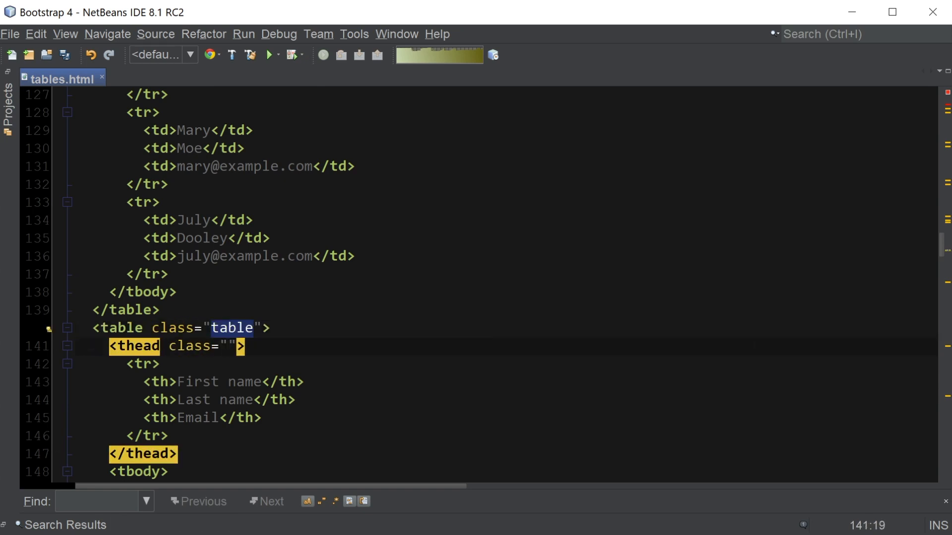
{"action": "type", "text": "table-dar"}
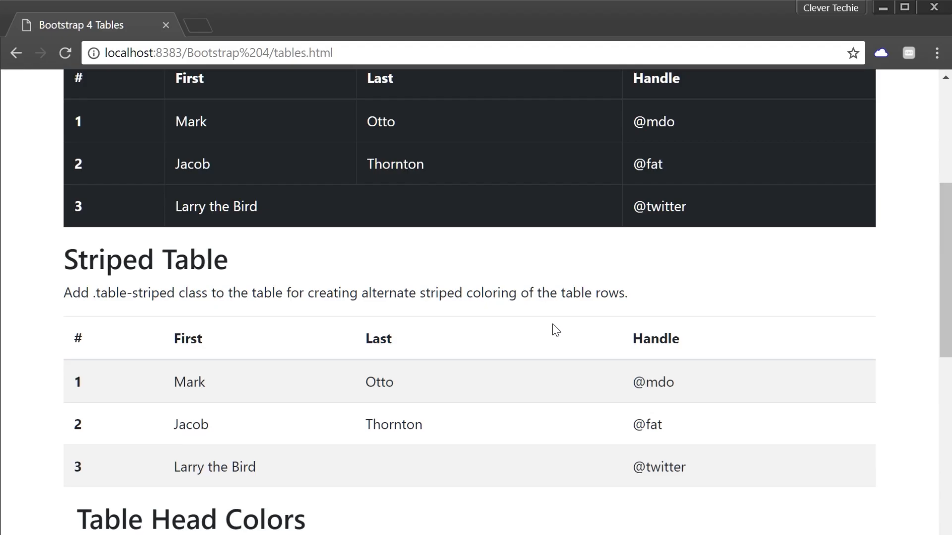
- Scroll the tables page to check the dark header row and the unstyled Responsive Table
{"action": "scroll", "scroll_direction": "down", "scroll_amount": 3}
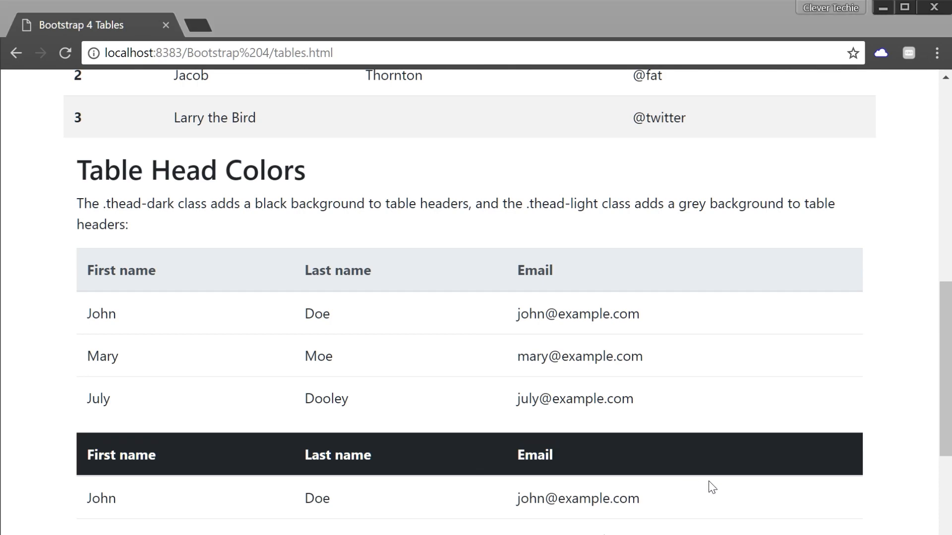
{"action": "scroll", "scroll_direction": "down", "scroll_amount": 3}
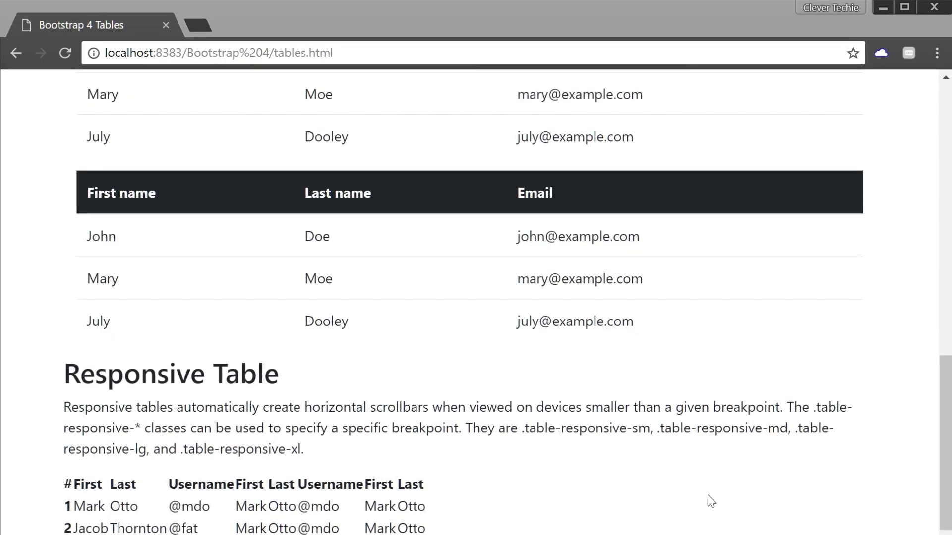
{"action": "scroll", "scroll_direction": "down", "scroll_amount": 3}
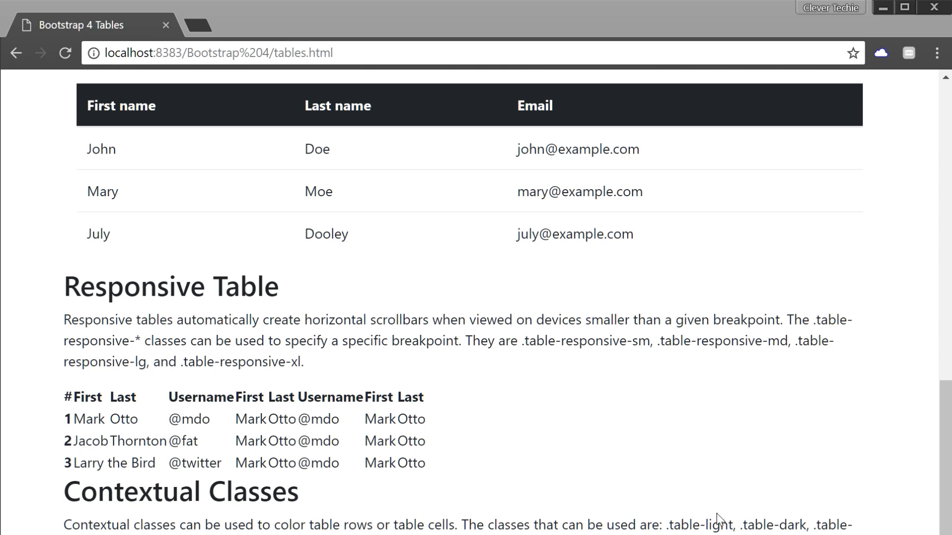
{"action": "mouse_move", "coordinate": [721, 521]}
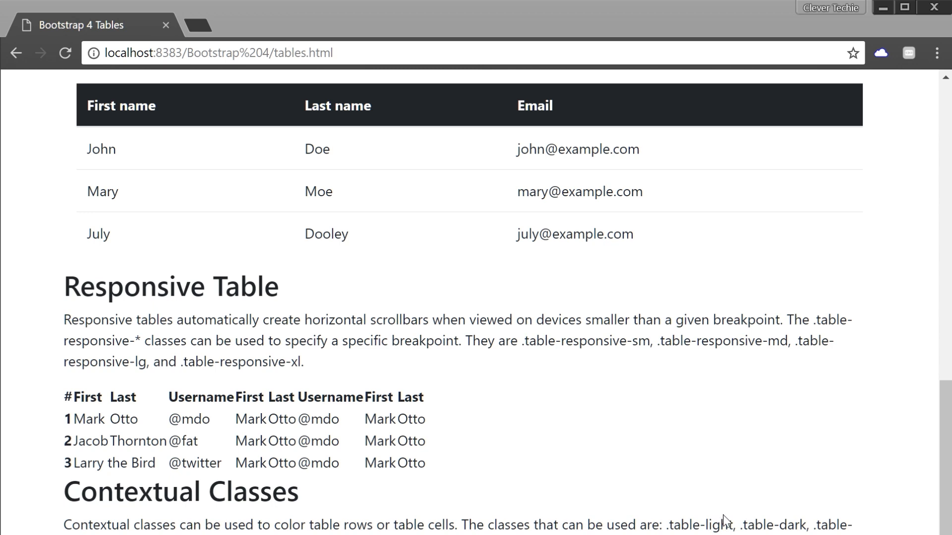
{"action": "mouse_move", "coordinate": [694, 487]}
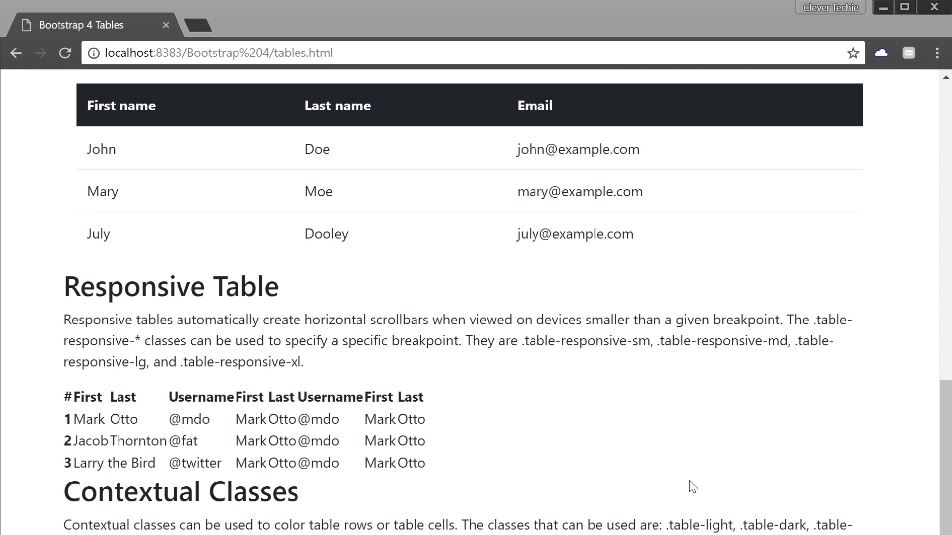
{"action": "mouse_move", "coordinate": [717, 502]}
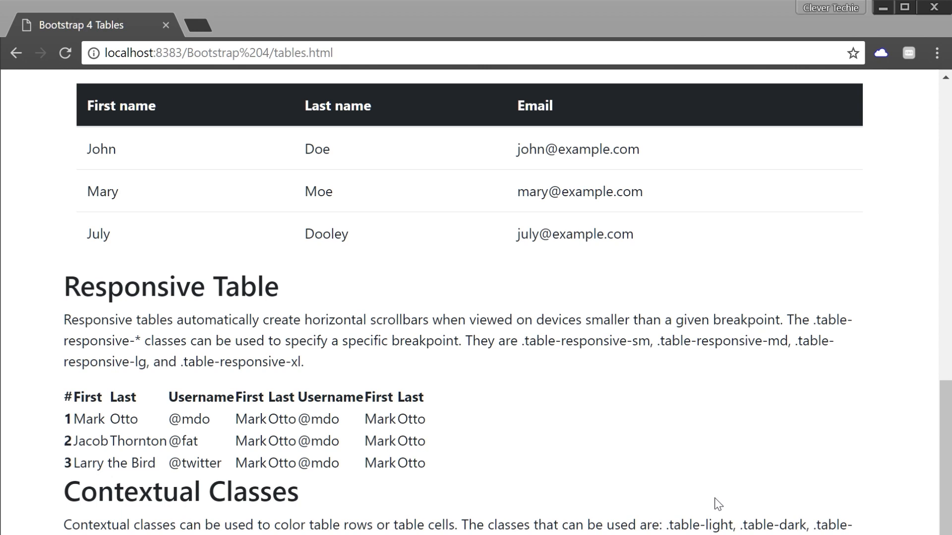
{"action": "mouse_move", "coordinate": [706, 509]}
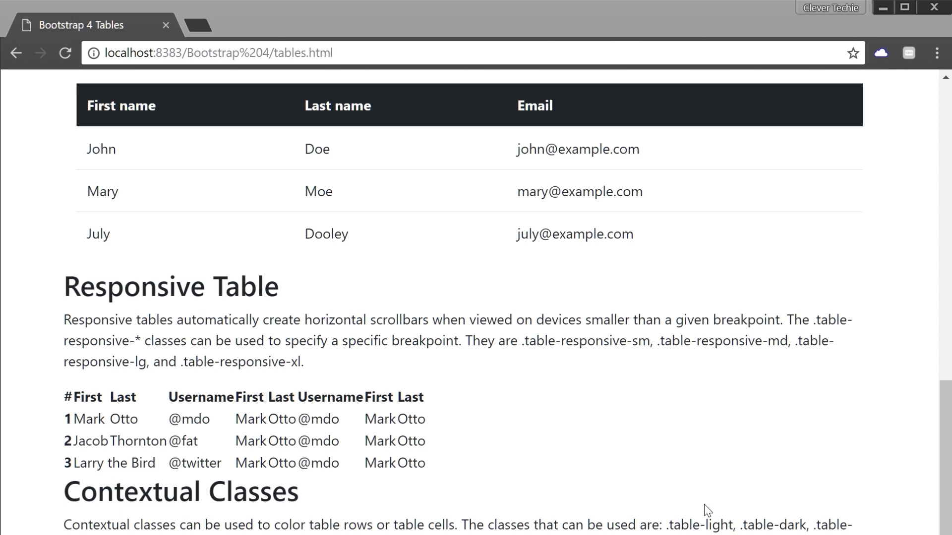
{"action": "mouse_move", "coordinate": [533, 447]}
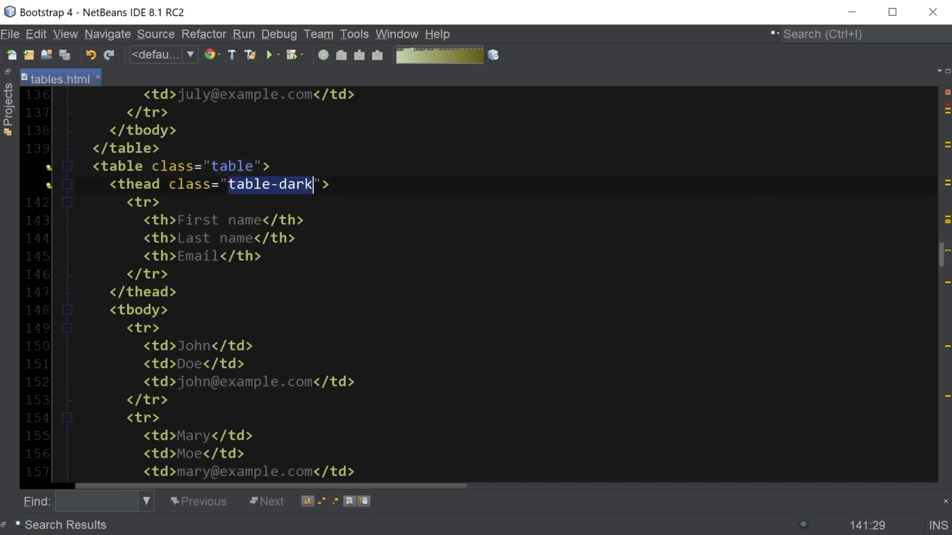
- Add class="table" to the Responsive Table's <table> tag
{"action": "scroll", "scroll_direction": "down", "scroll_amount": 3}
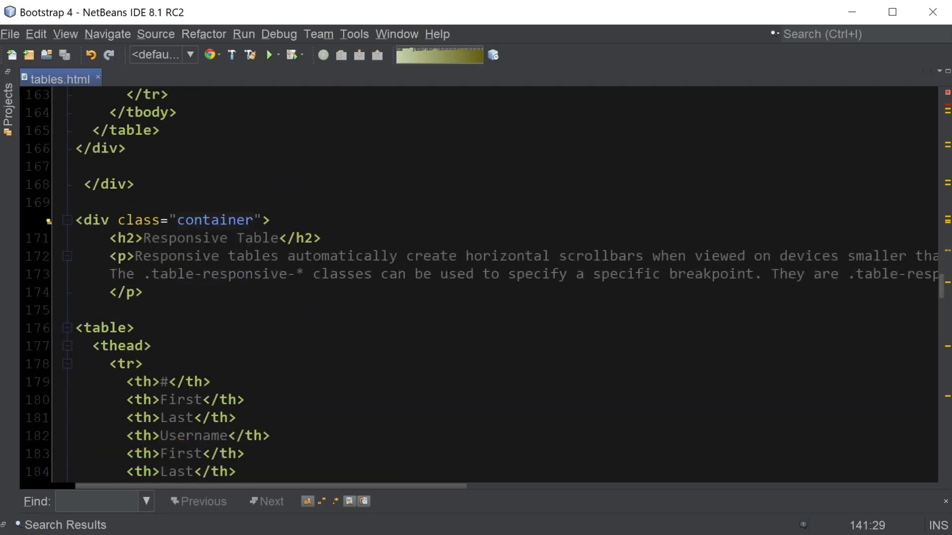
{"action": "type", "text": "class=\"table\""}
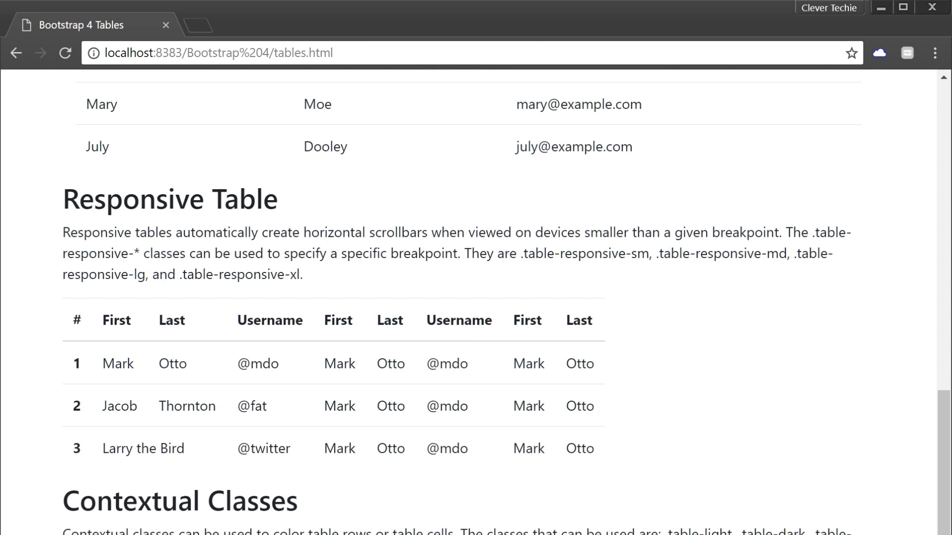
{"action": "mouse_move", "coordinate": [679, 492]}
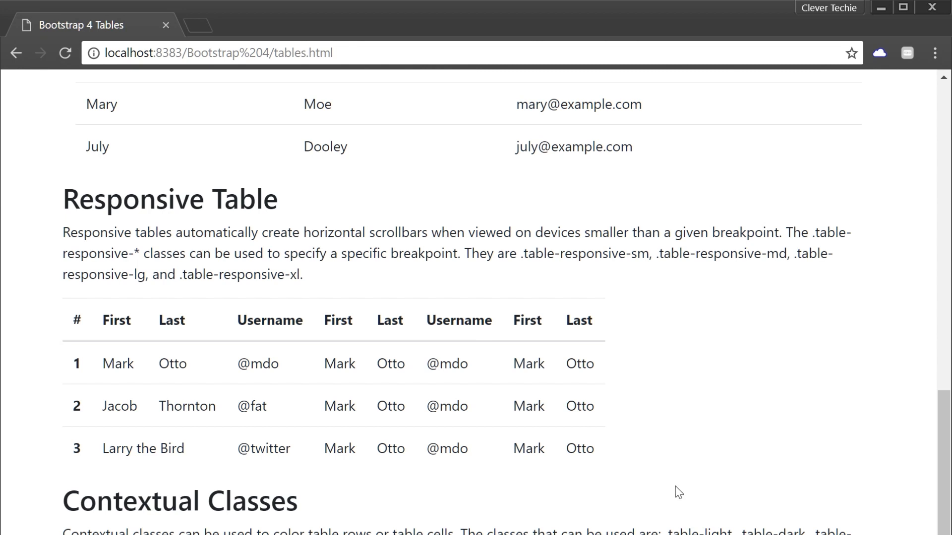
{"action": "mouse_move", "coordinate": [690, 492]}
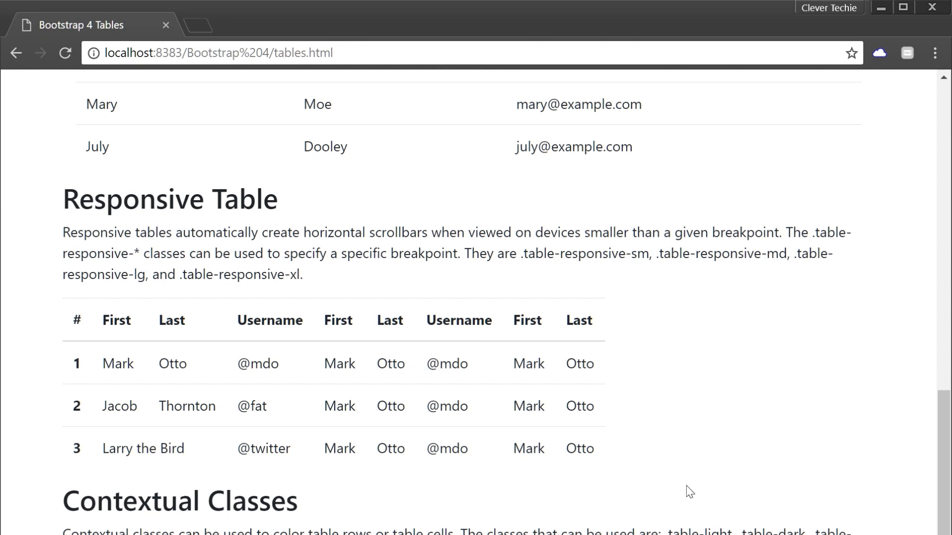
{"action": "mouse_move", "coordinate": [682, 497]}
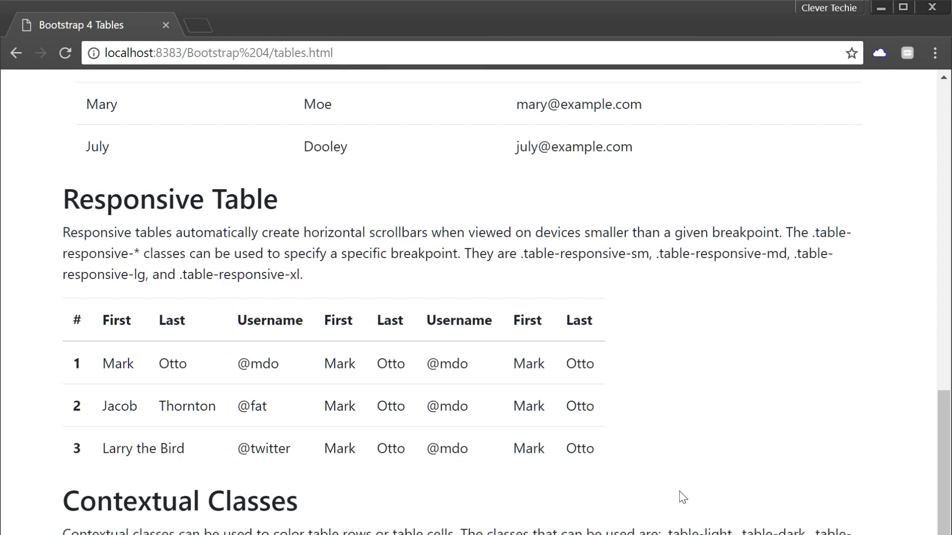
{"action": "mouse_move", "coordinate": [689, 507]}
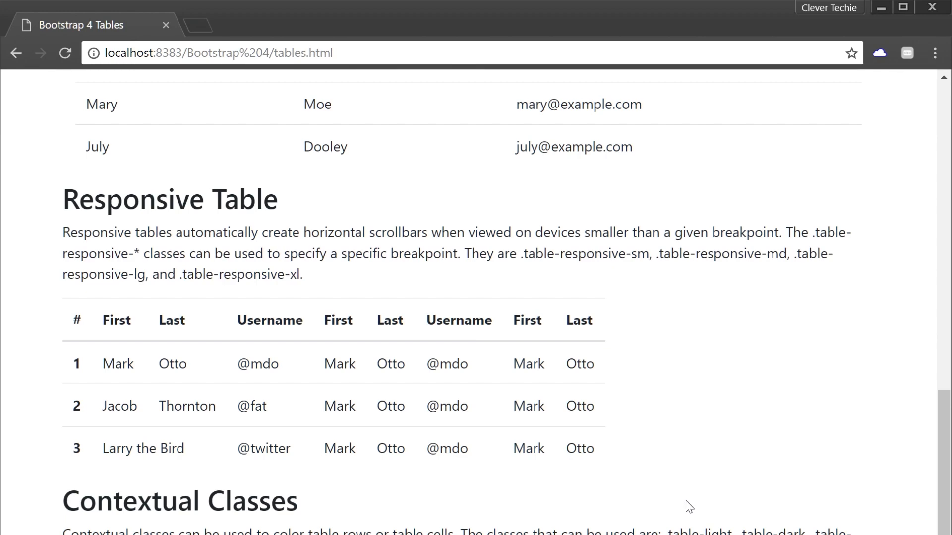
- Scroll past the styled Responsive Table to the plain Contextual Classes list, then return to tables.html
{"action": "scroll", "scroll_direction": "down", "scroll_amount": 3}
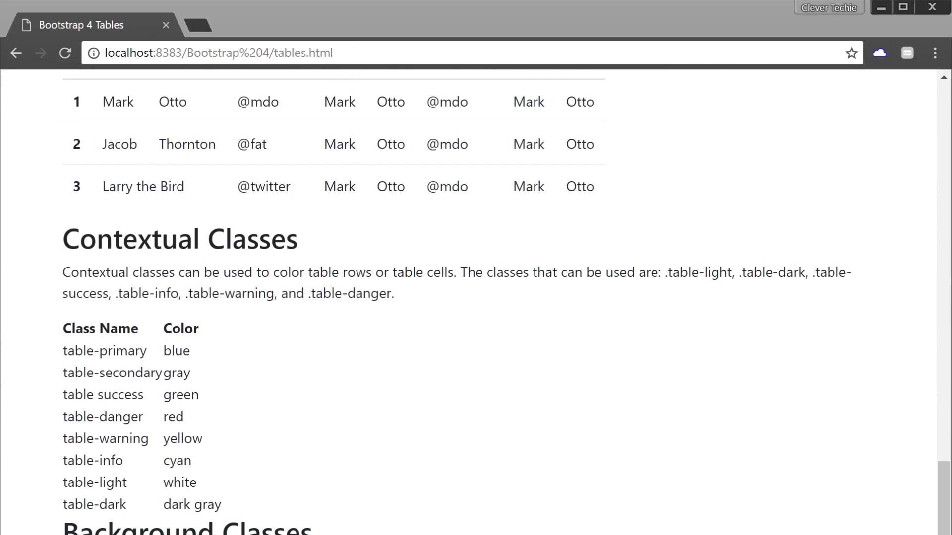
{"action": "mouse_move", "coordinate": [604, 455]}
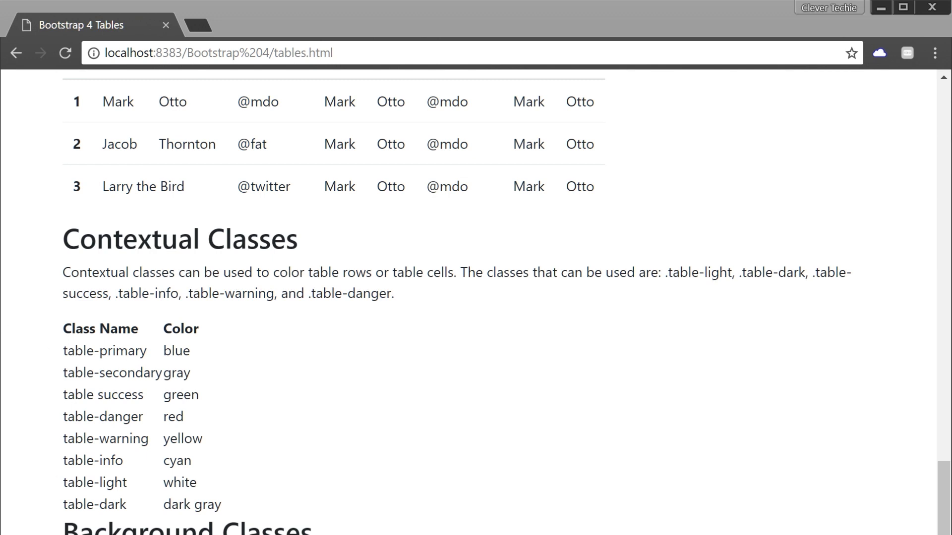
{"action": "double_click", "coordinate": [104, 350]}
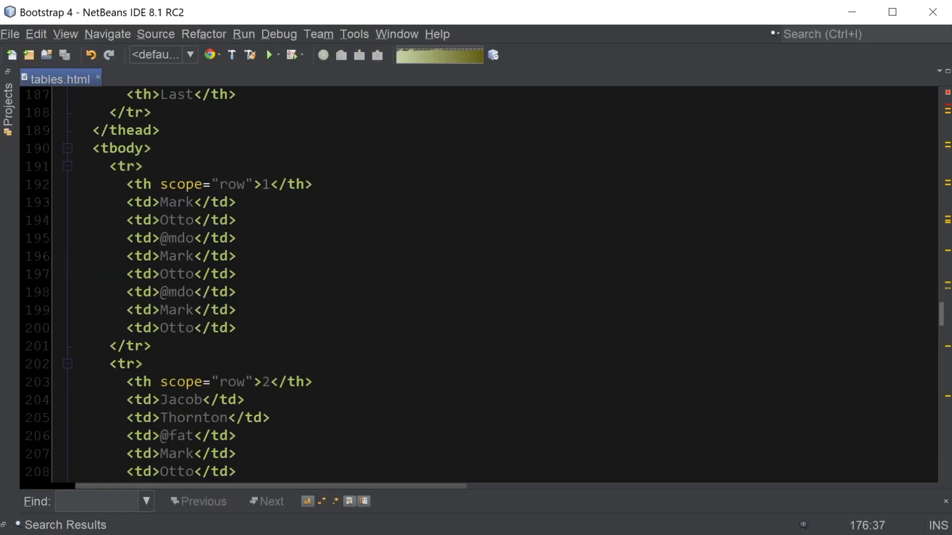
- Give the first two Contextual Classes rows the classes table-primary and table-secondary
{"action": "scroll", "scroll_direction": "down", "scroll_amount": 3}
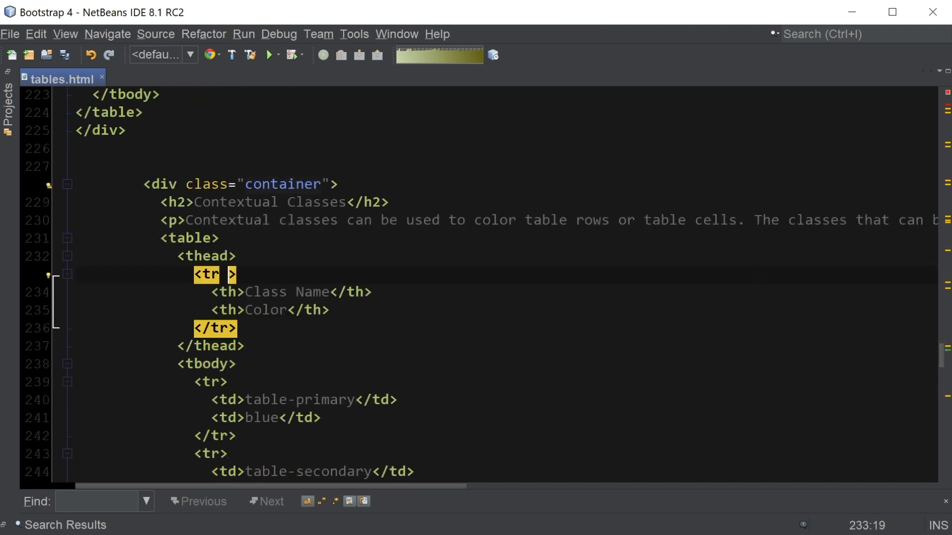
{"action": "type", "text": "class=\"\""}
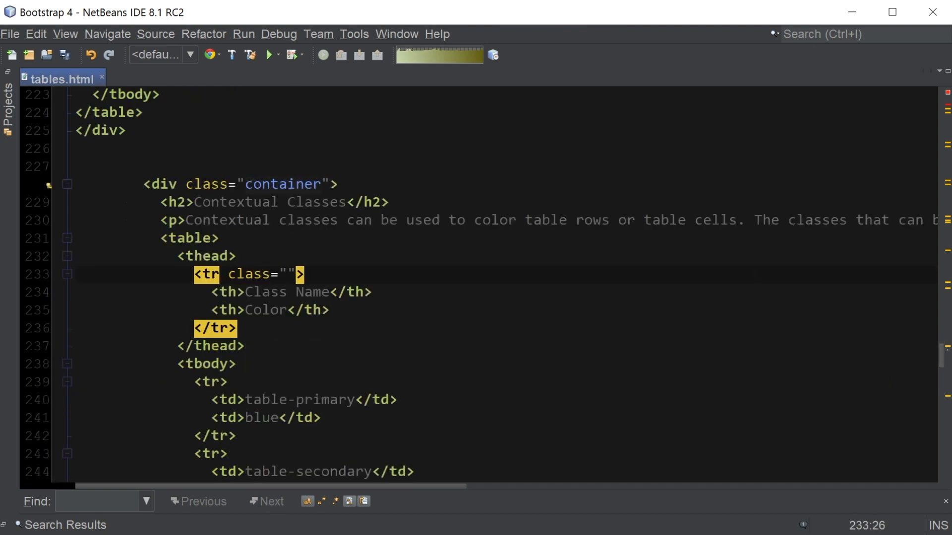
{"action": "type", "text": "table-primary\""}
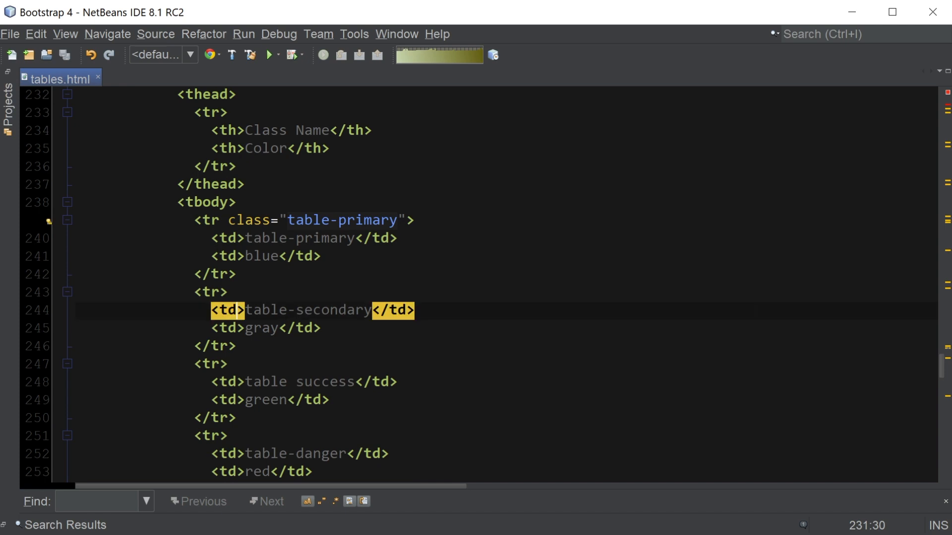
{"action": "type", "text": "class=\"table-secondary\""}
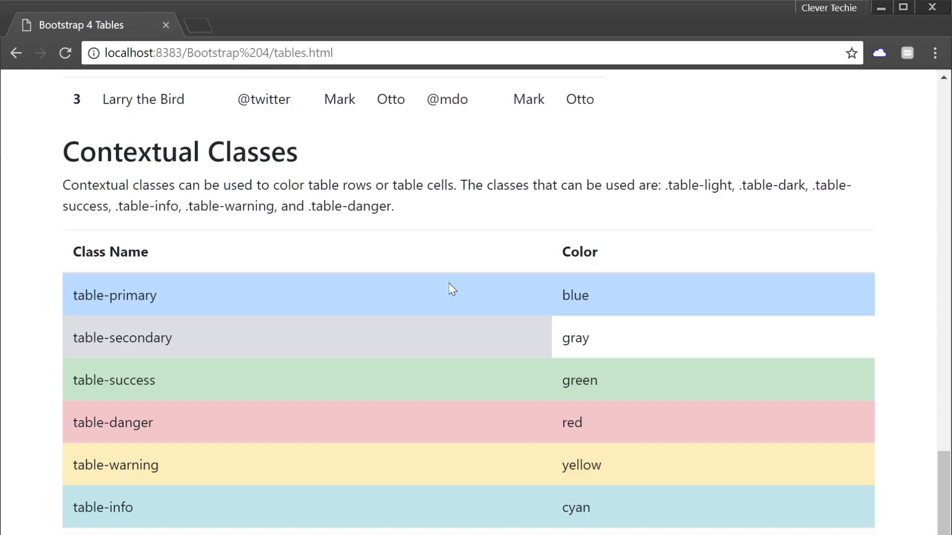
{"action": "mouse_move", "coordinate": [541, 343]}
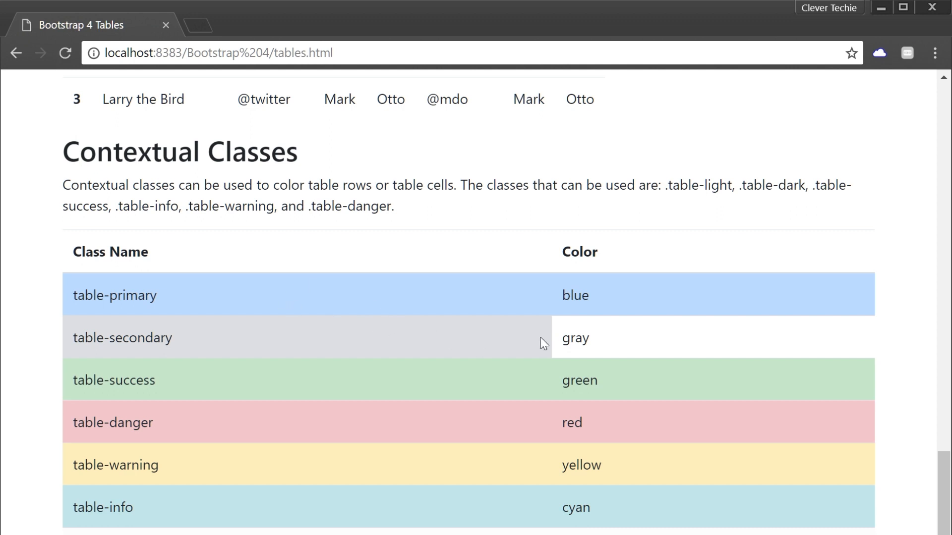
{"action": "mouse_move", "coordinate": [182, 354]}
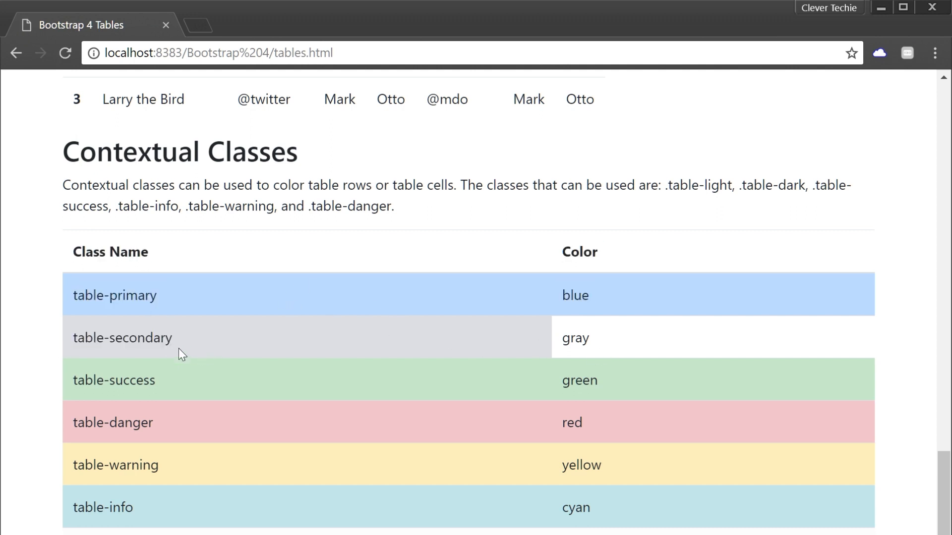
{"action": "mouse_move", "coordinate": [243, 354]}
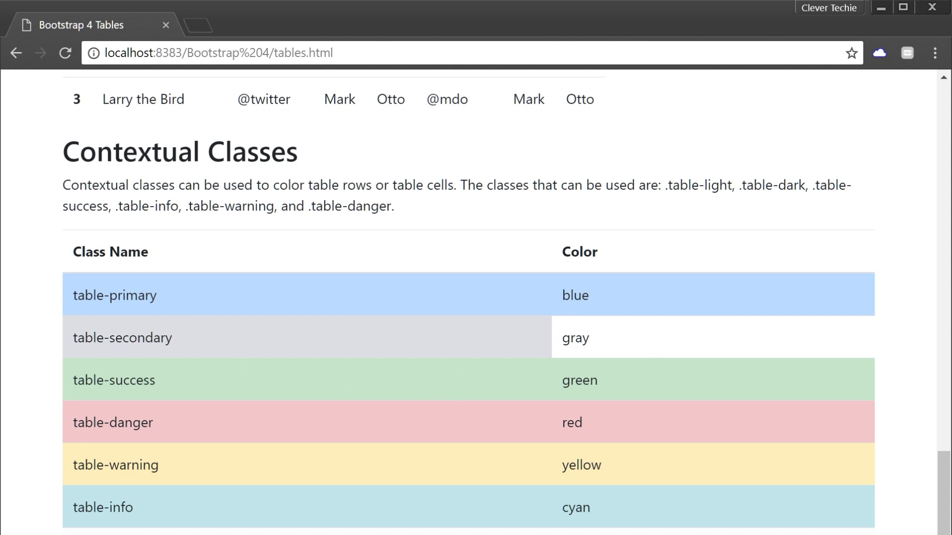
{"action": "mouse_move", "coordinate": [427, 444]}
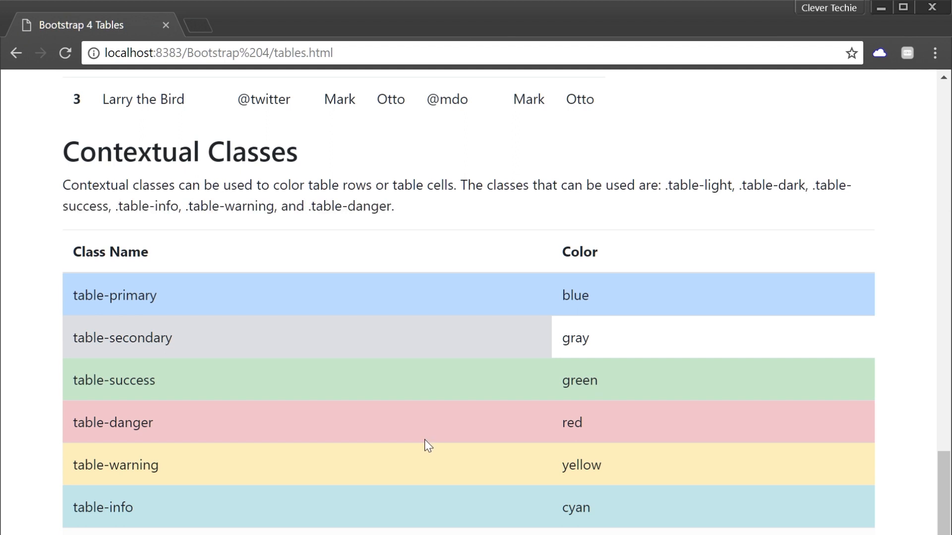
{"action": "mouse_move", "coordinate": [422, 442]}
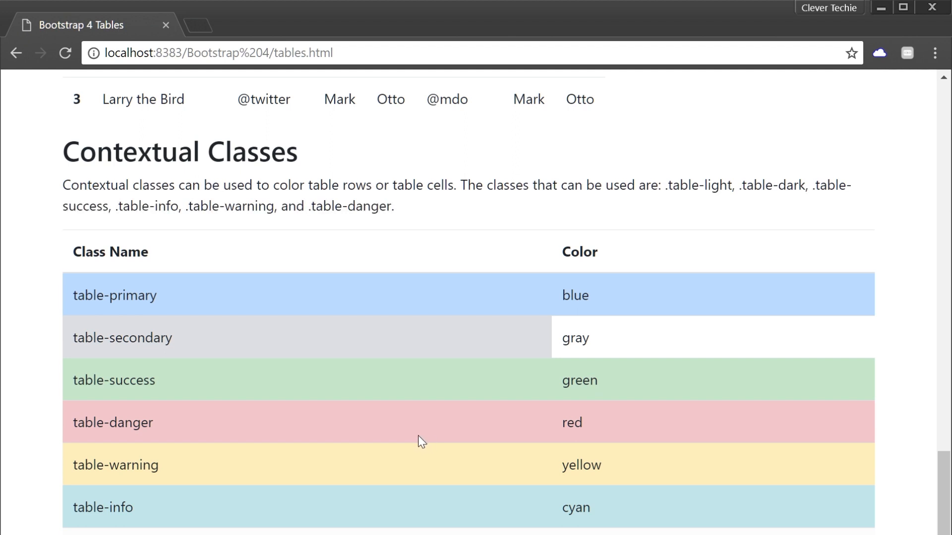
{"action": "mouse_move", "coordinate": [432, 464]}
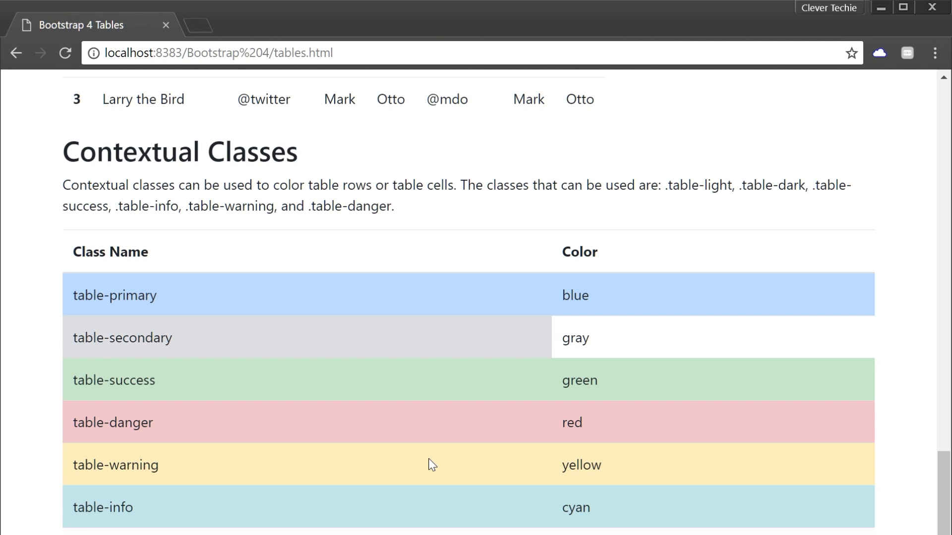
{"action": "mouse_move", "coordinate": [462, 475]}
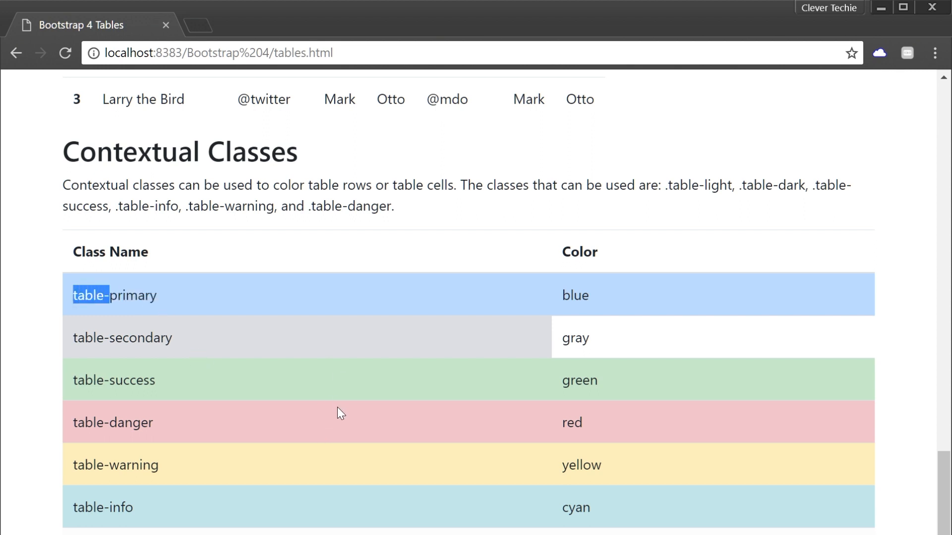
{"action": "mouse_move", "coordinate": [388, 475]}
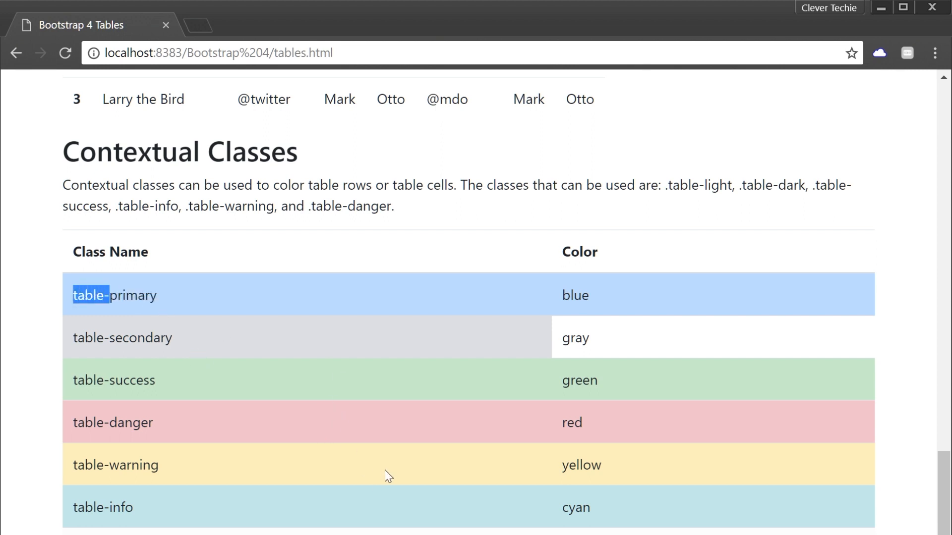
{"action": "mouse_move", "coordinate": [478, 505]}
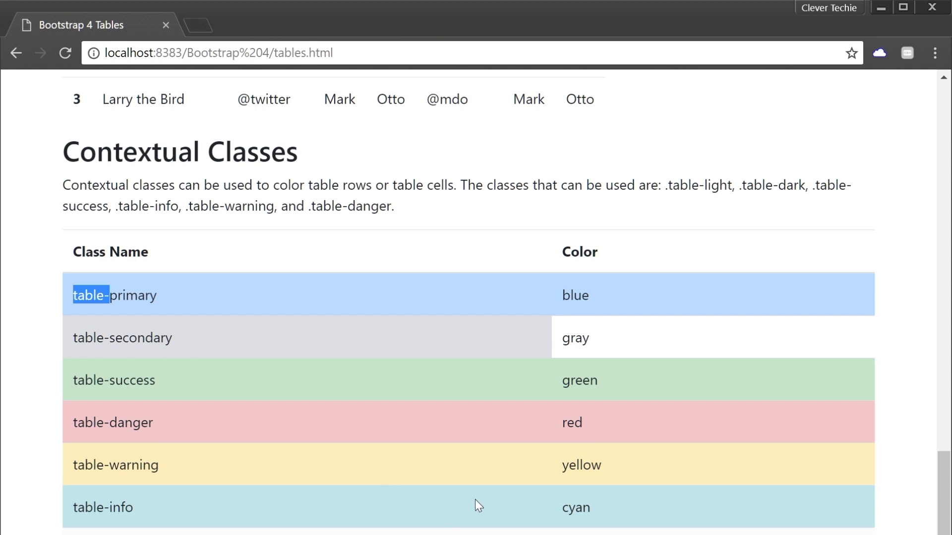
{"action": "mouse_move", "coordinate": [441, 511]}
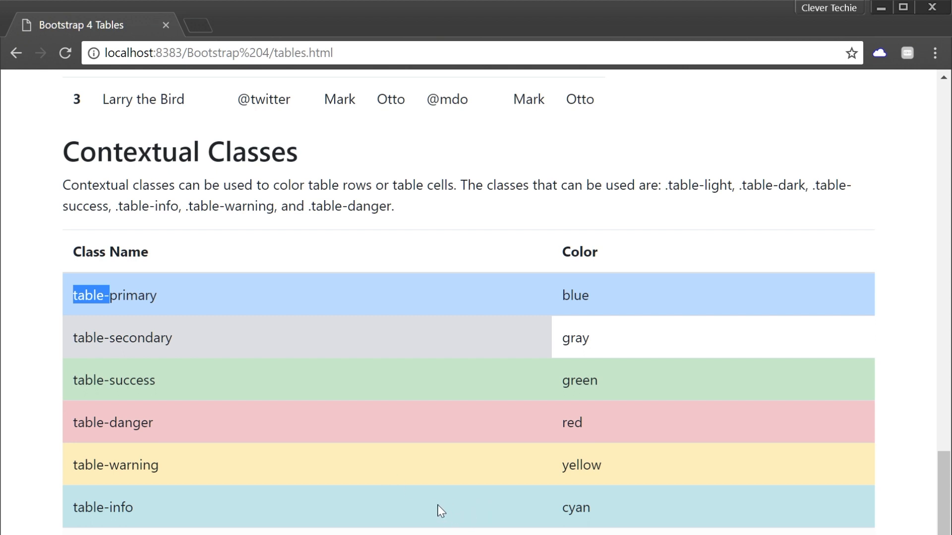
{"action": "scroll", "scroll_direction": "down", "scroll_amount": 3}
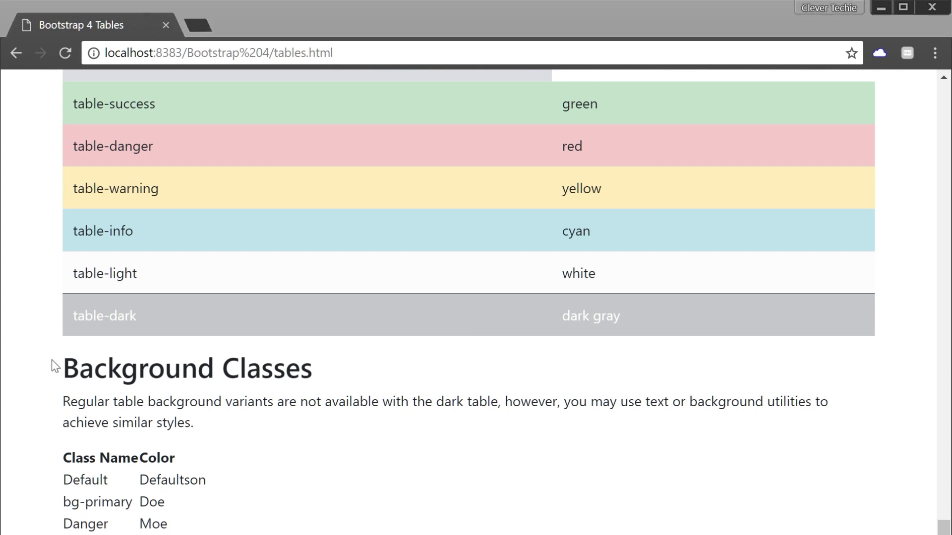
{"action": "mouse_move", "coordinate": [384, 491]}
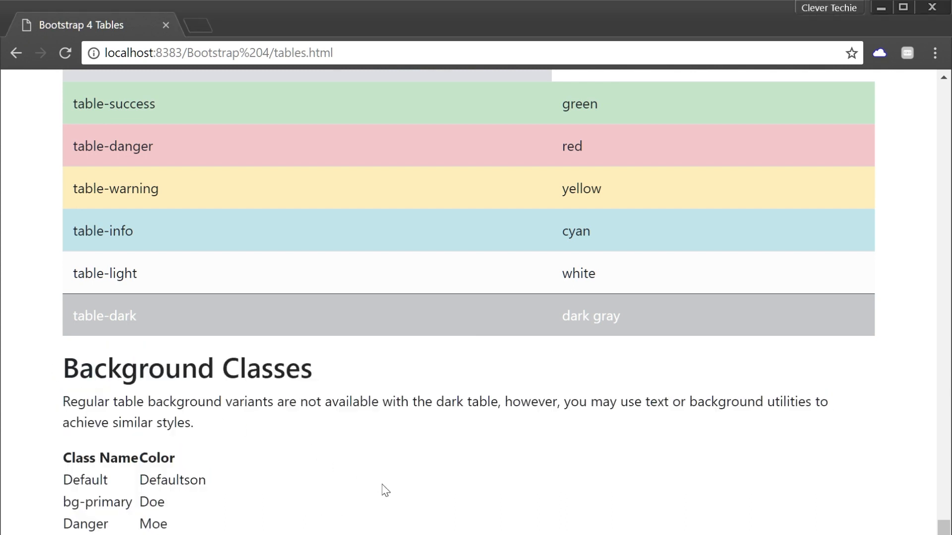
{"action": "mouse_move", "coordinate": [492, 450]}
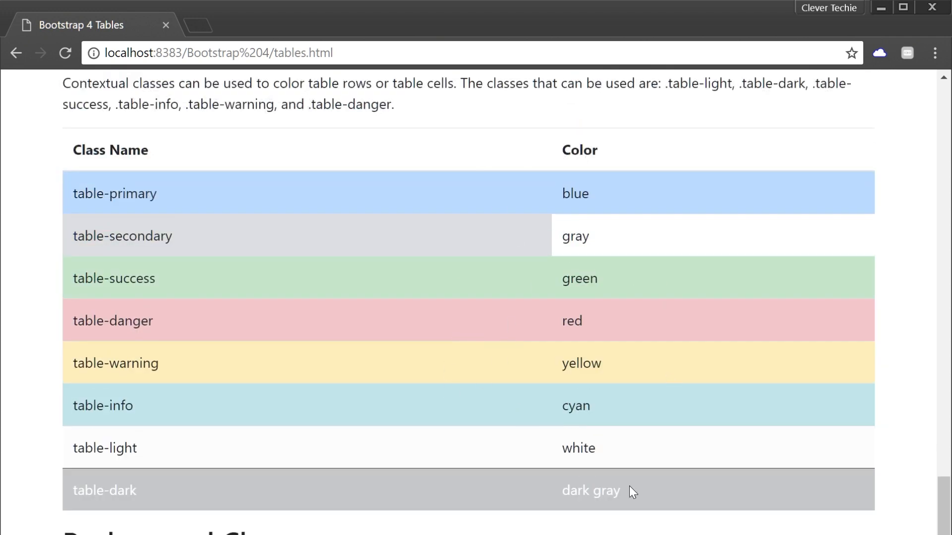
{"action": "scroll", "scroll_direction": "down", "scroll_amount": 3}
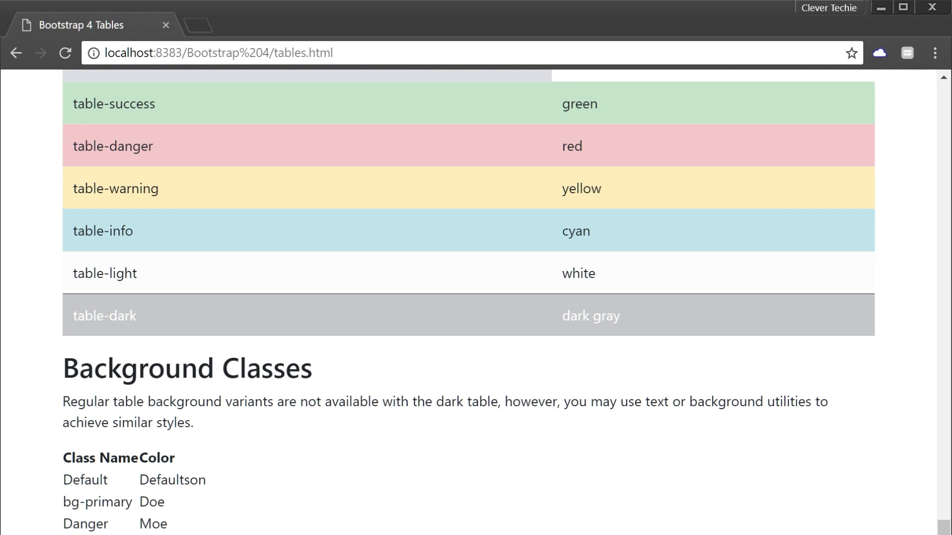
{"action": "mouse_move", "coordinate": [733, 440]}
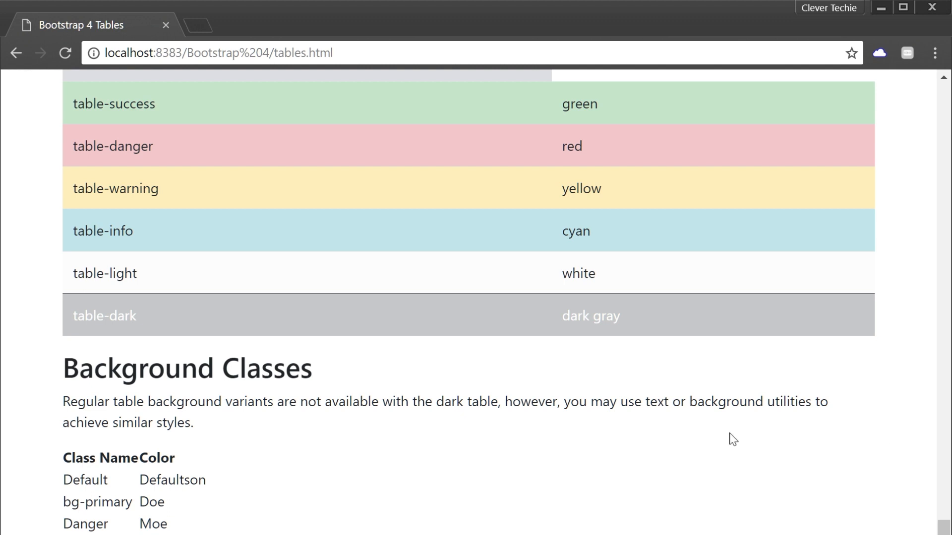
{"action": "mouse_move", "coordinate": [705, 441]}
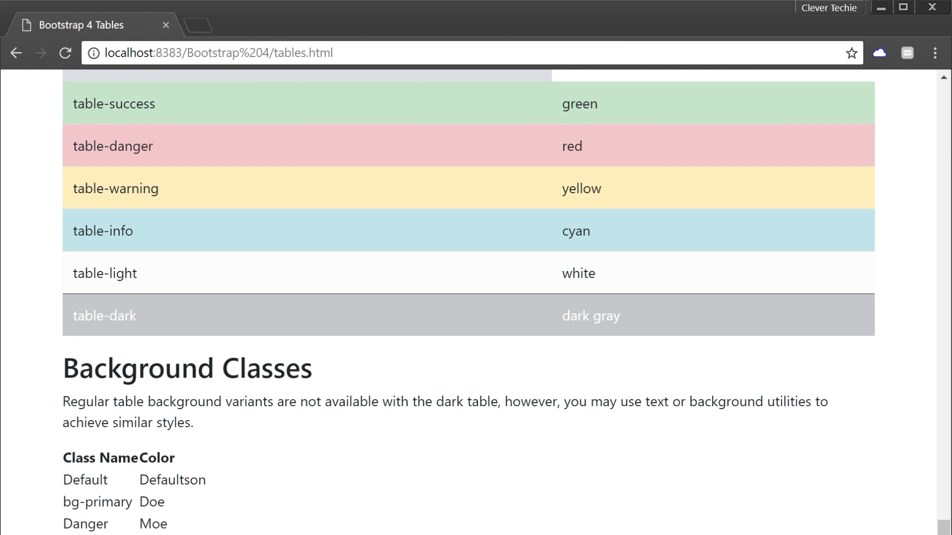
{"action": "left_click_drag", "start_coordinate": [65, 456], "coordinate": [176, 524]}
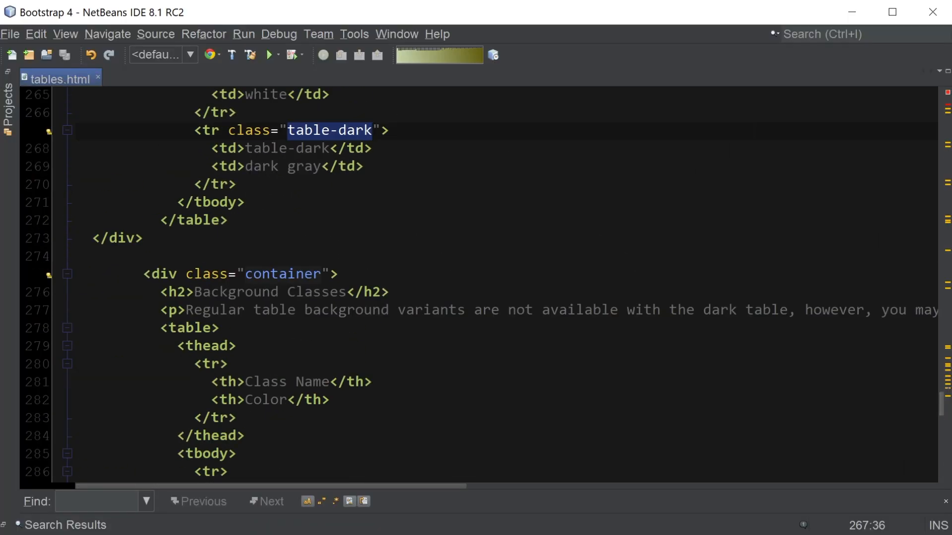
- Give the Background Classes table the class "table table-dark"
{"action": "type", "text": "class=\"\""}
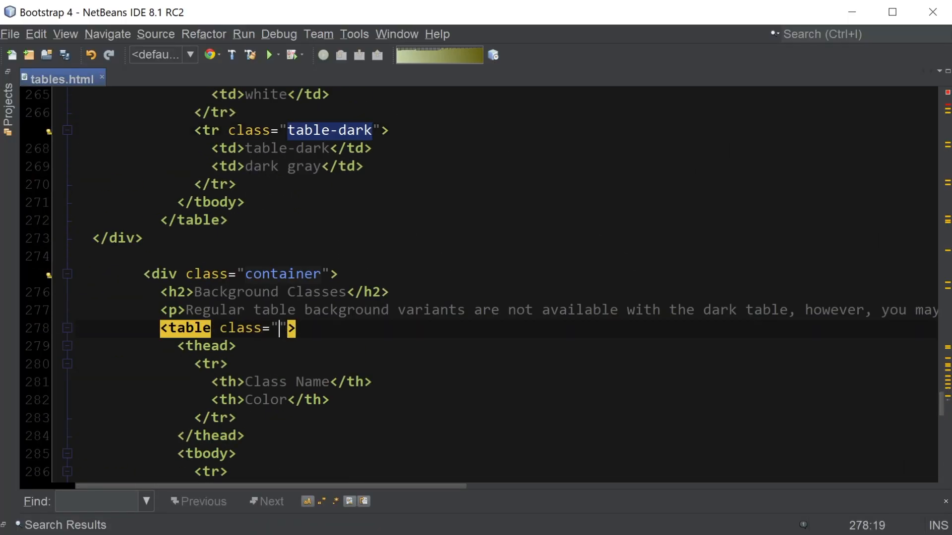
{"action": "type", "text": "table table-"}
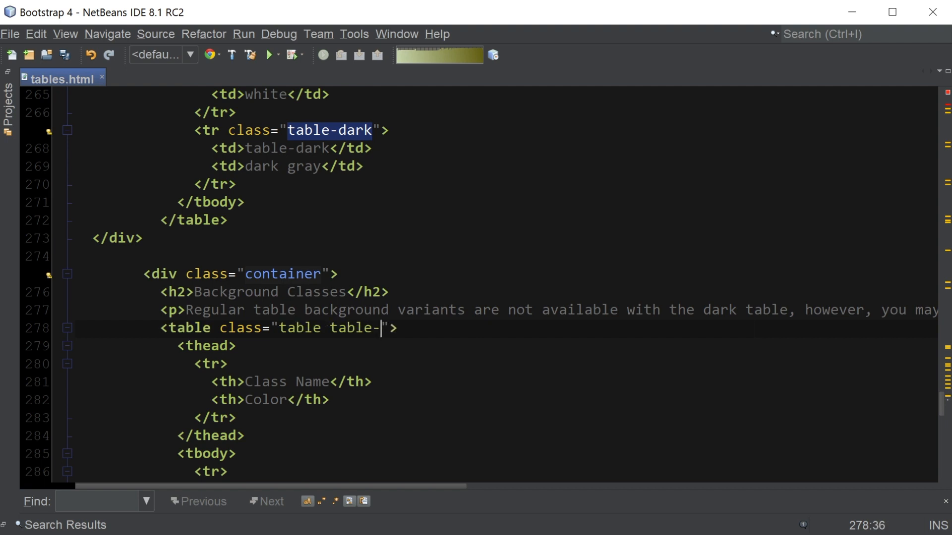
{"action": "type", "text": "dark"}
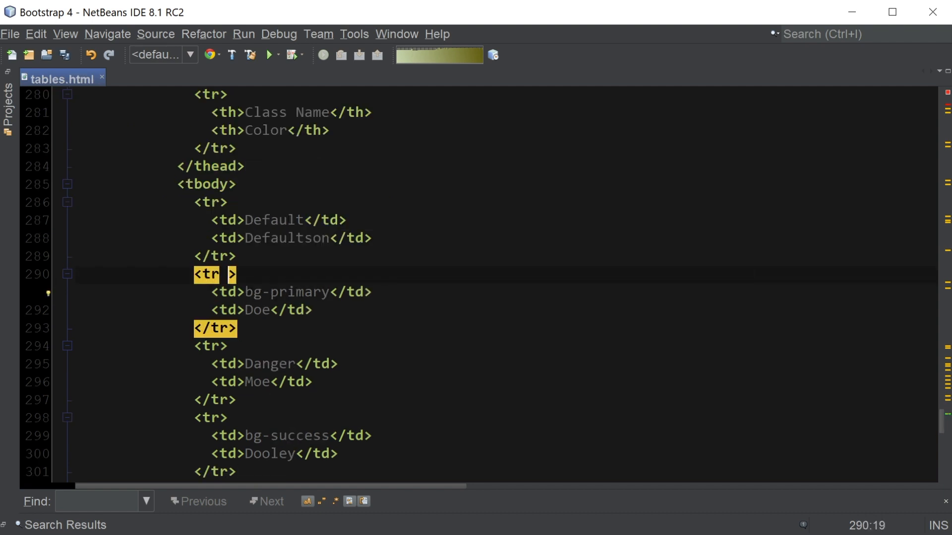
- Add bg-primary, bg-warning, bg-danger and bg-info classes to the alternating table rows
{"action": "type", "text": "class=\"bg-primary\""}
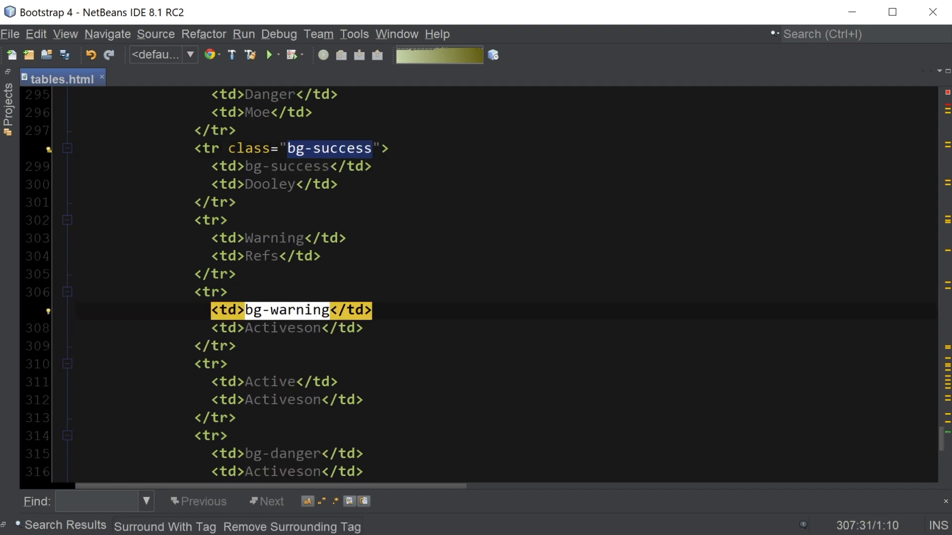
{"action": "type", "text": "class=\"bg-warning\""}
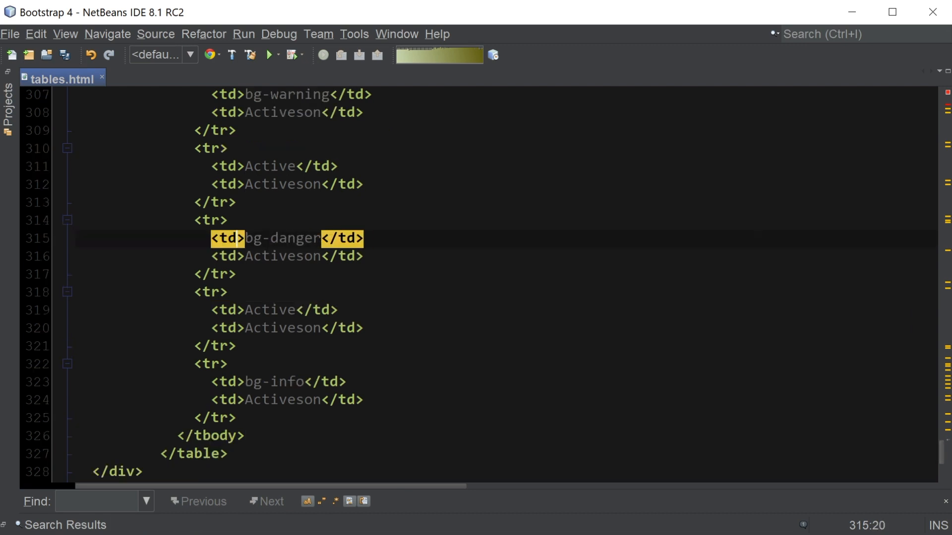
{"action": "type", "text": "class=\"bg-danger\""}
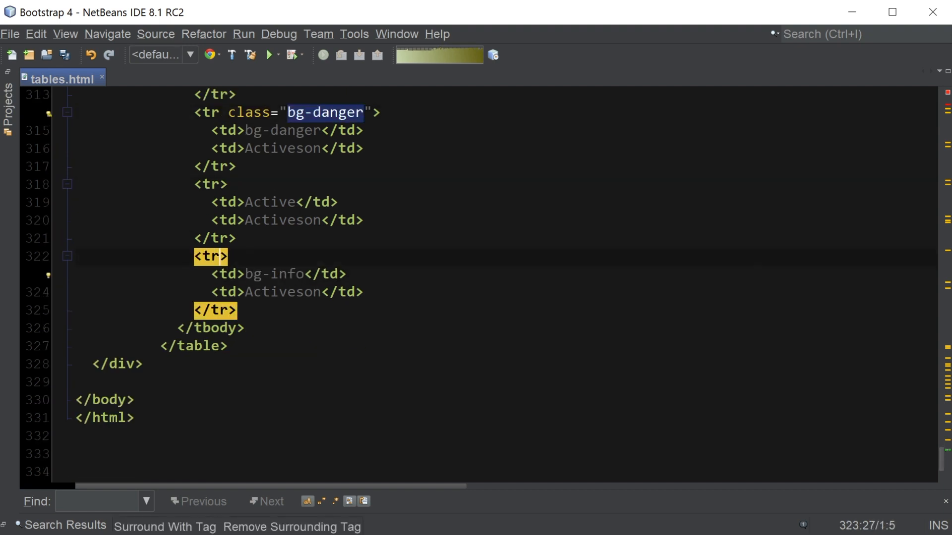
{"action": "type", "text": "class=\"bg-i\""}
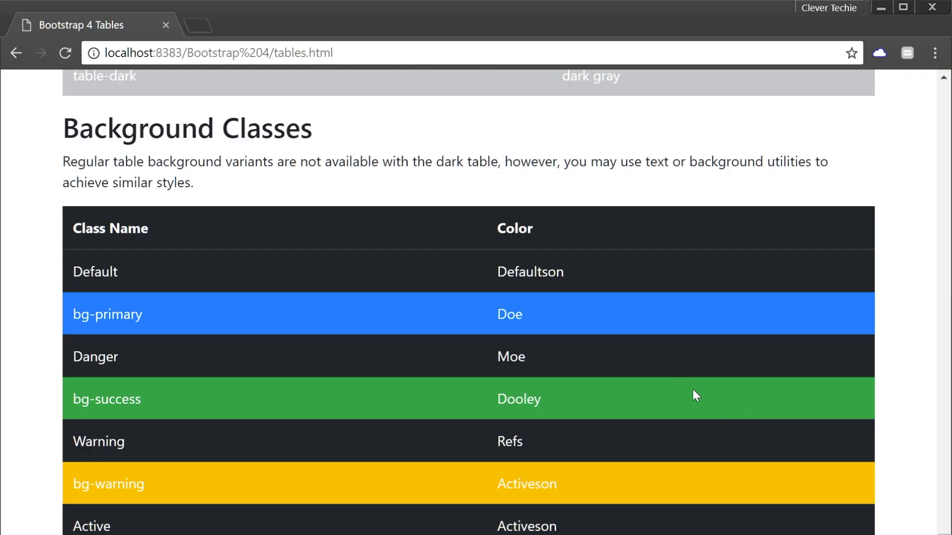
{"action": "mouse_move", "coordinate": [714, 363]}
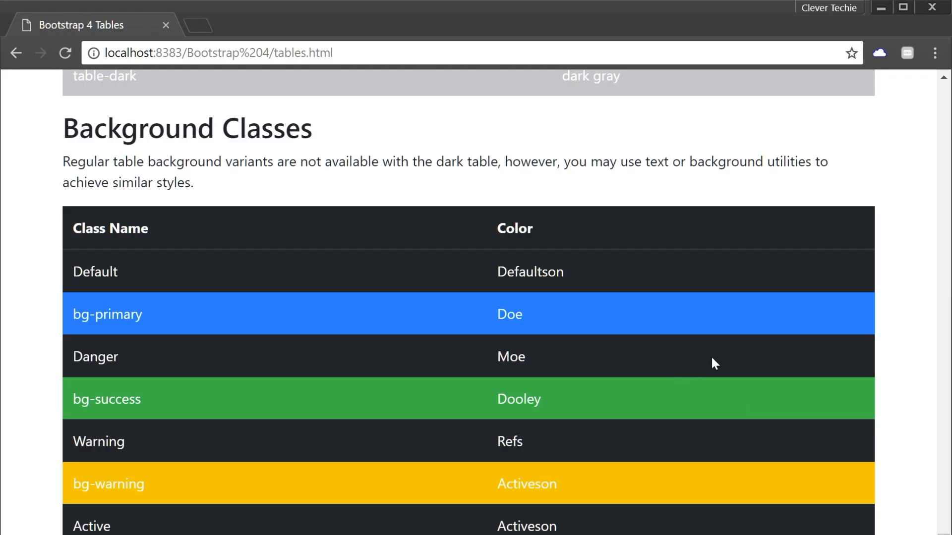
- Scroll back up to the bordered Basic Table and the Dark Table
{"action": "scroll", "scroll_direction": "up", "scroll_amount": 3}
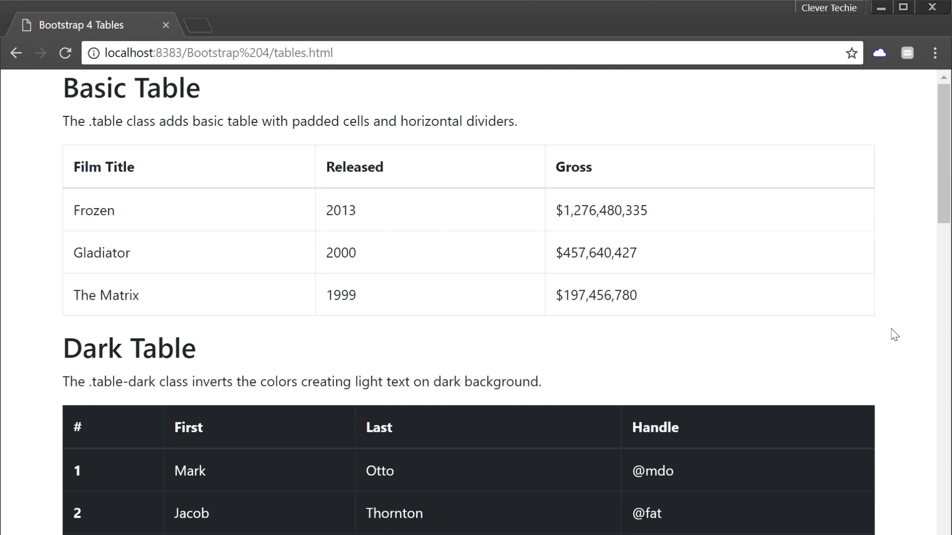
{"action": "mouse_move", "coordinate": [884, 332]}
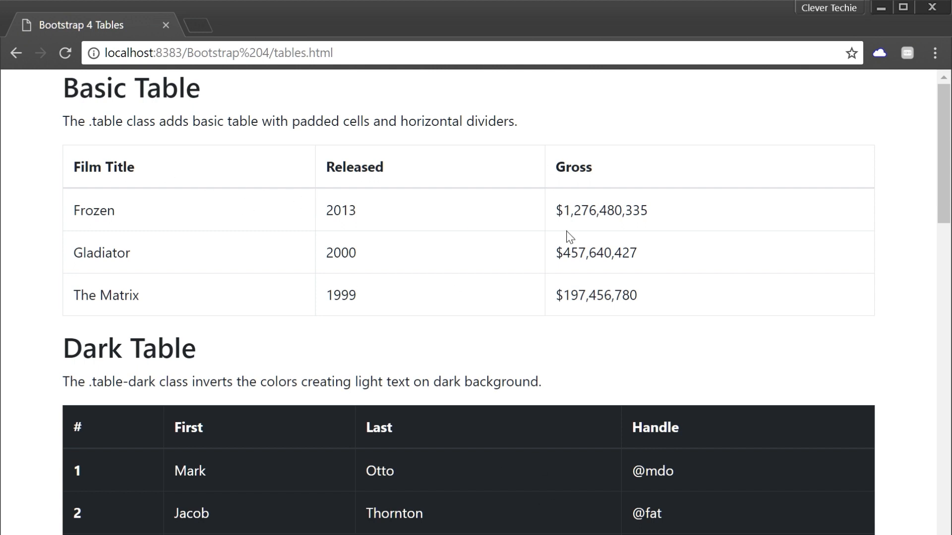
{"action": "mouse_move", "coordinate": [758, 338]}
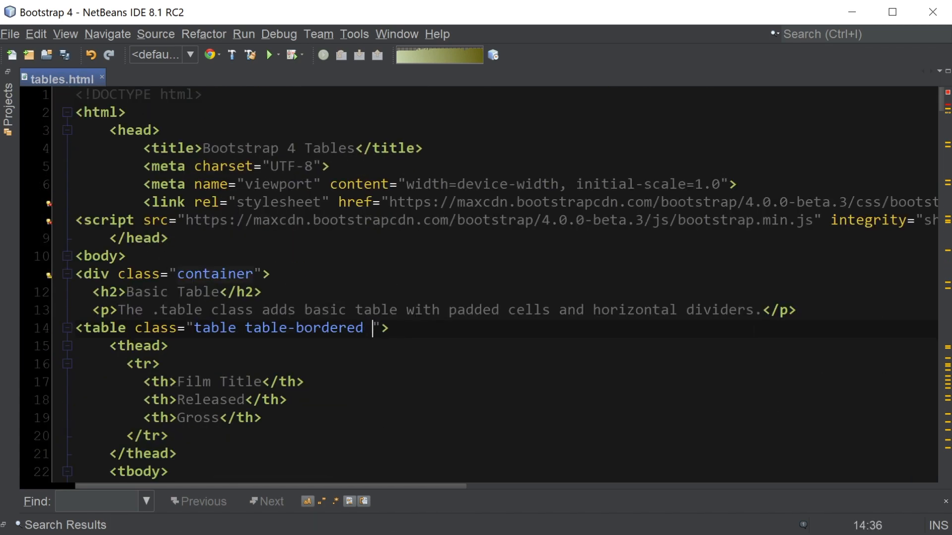
- Append table-hover to the Basic Table and Dark Table class attributes
{"action": "type", "text": "table-hover"}
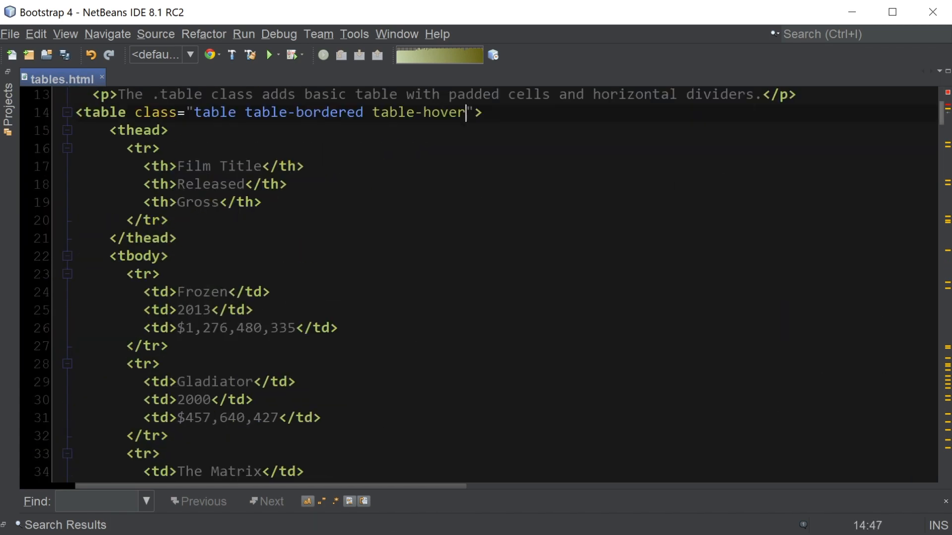
{"action": "scroll", "scroll_direction": "down", "scroll_amount": 3}
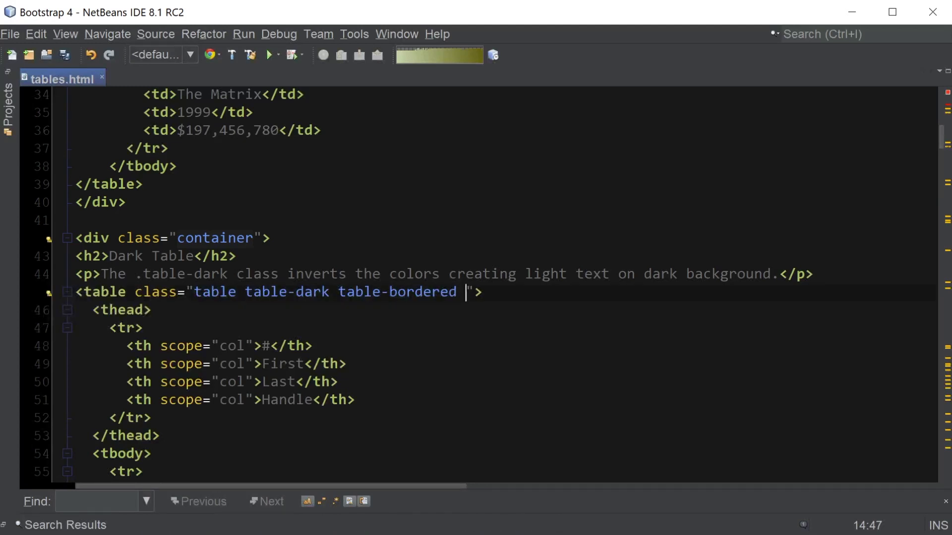
{"action": "type", "text": "table-hover"}
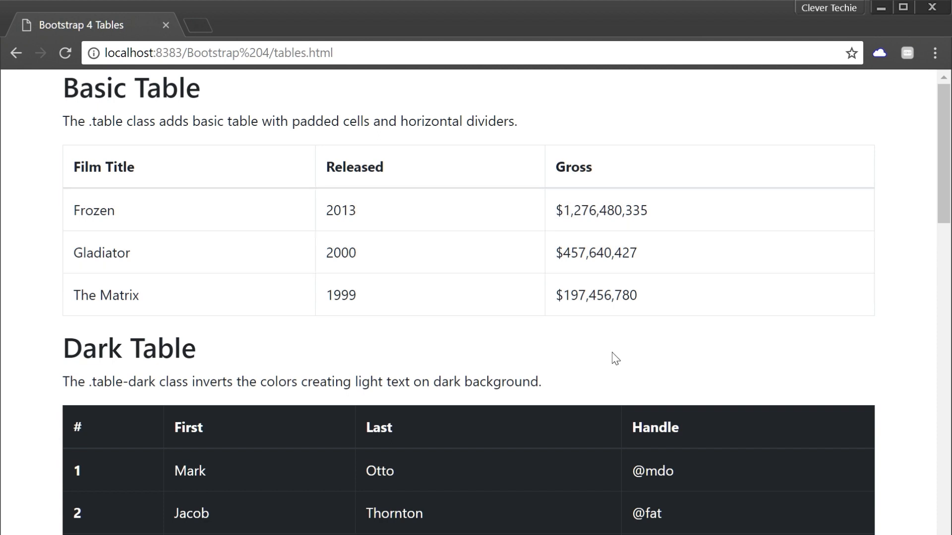
{"action": "mouse_move", "coordinate": [577, 527]}
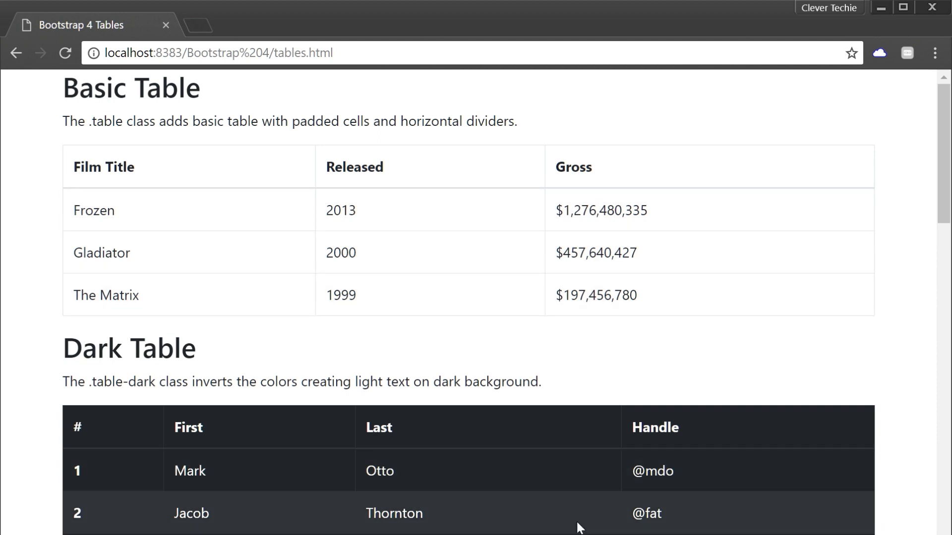
{"action": "mouse_move", "coordinate": [530, 469]}
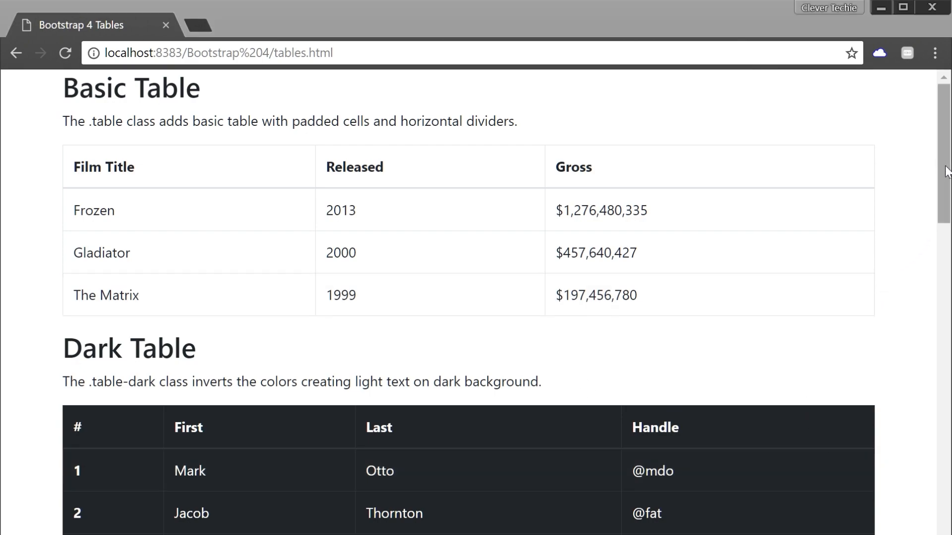
- Scroll past the hover-highlighted Dark Table down to the dark Background Classes table
{"action": "scroll", "scroll_direction": "down", "scroll_amount": 3}
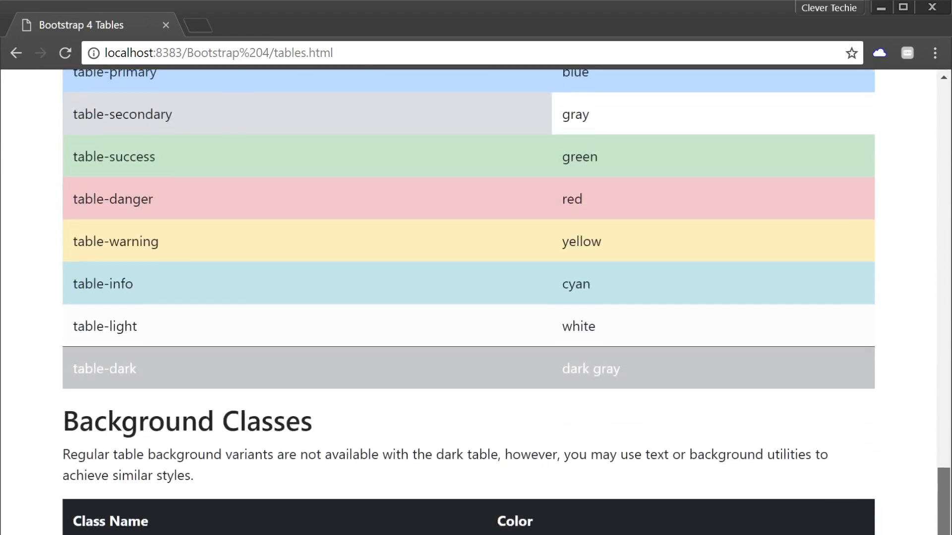
{"action": "scroll", "scroll_direction": "down", "scroll_amount": 3}
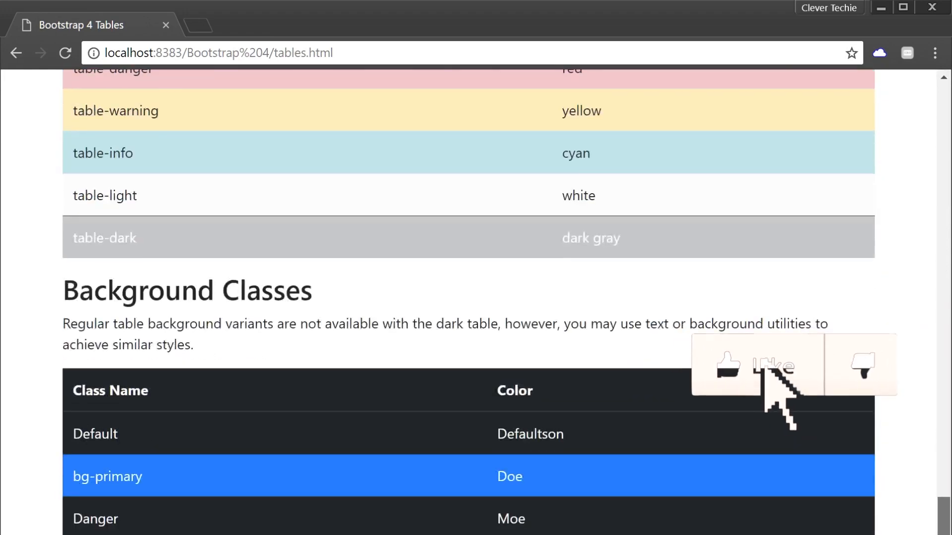
{"action": "scroll", "scroll_direction": "down", "scroll_amount": 3}
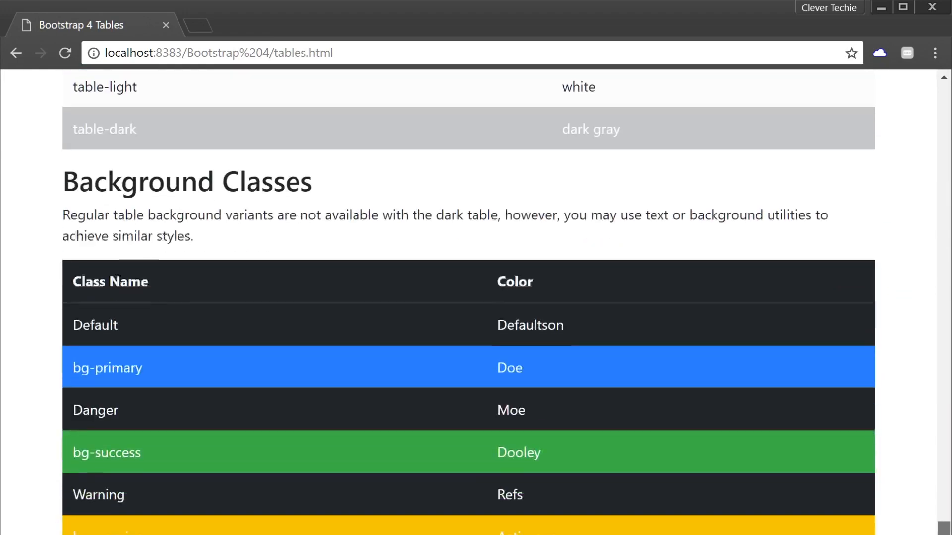